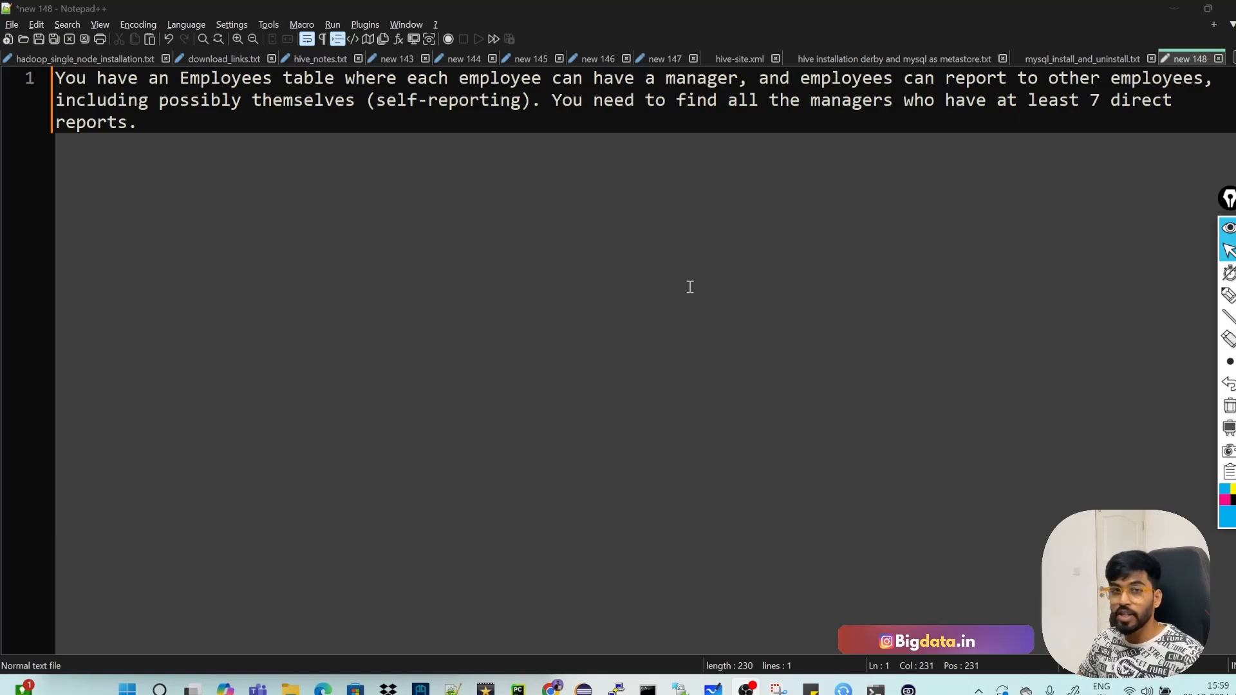
pyautogui.moveTo(134, 352)
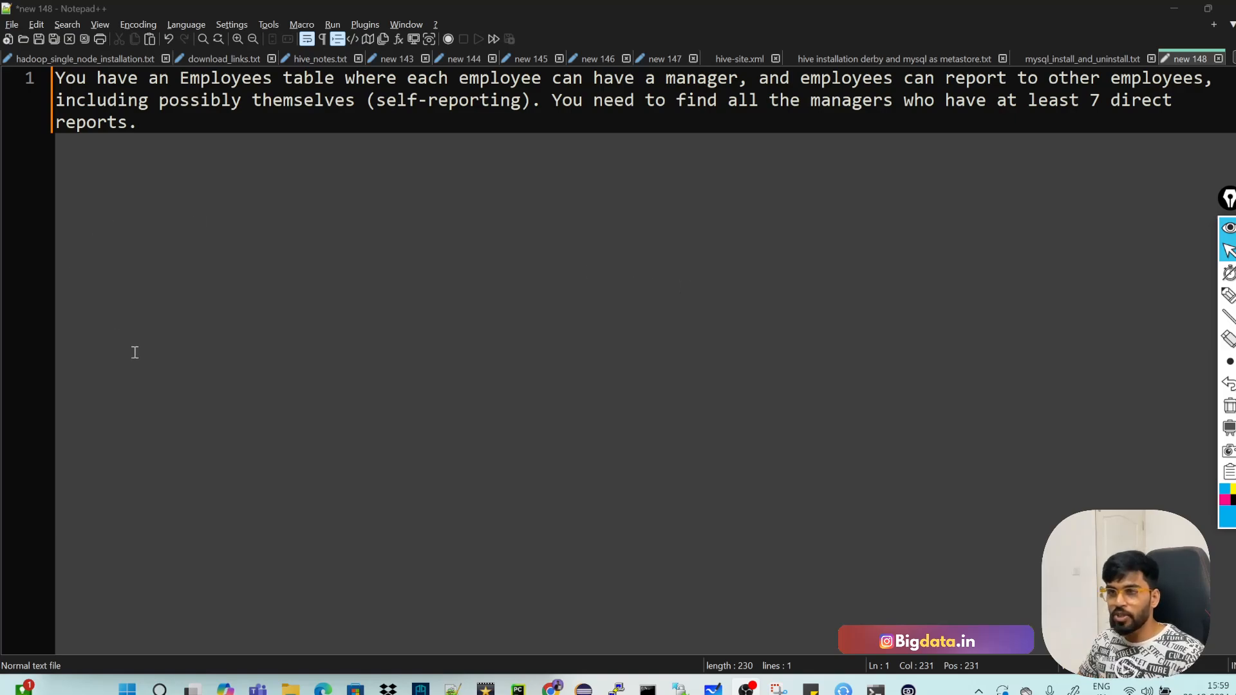
pyautogui.moveTo(401, 82)
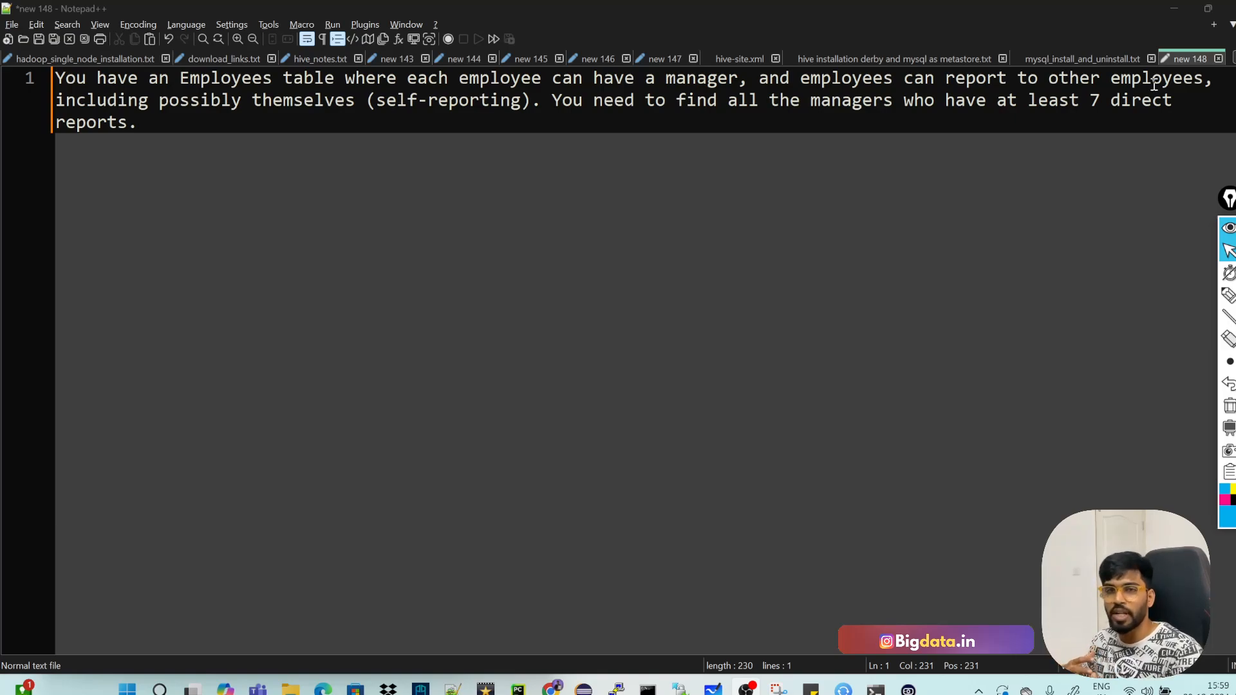
pyautogui.moveTo(295, 129)
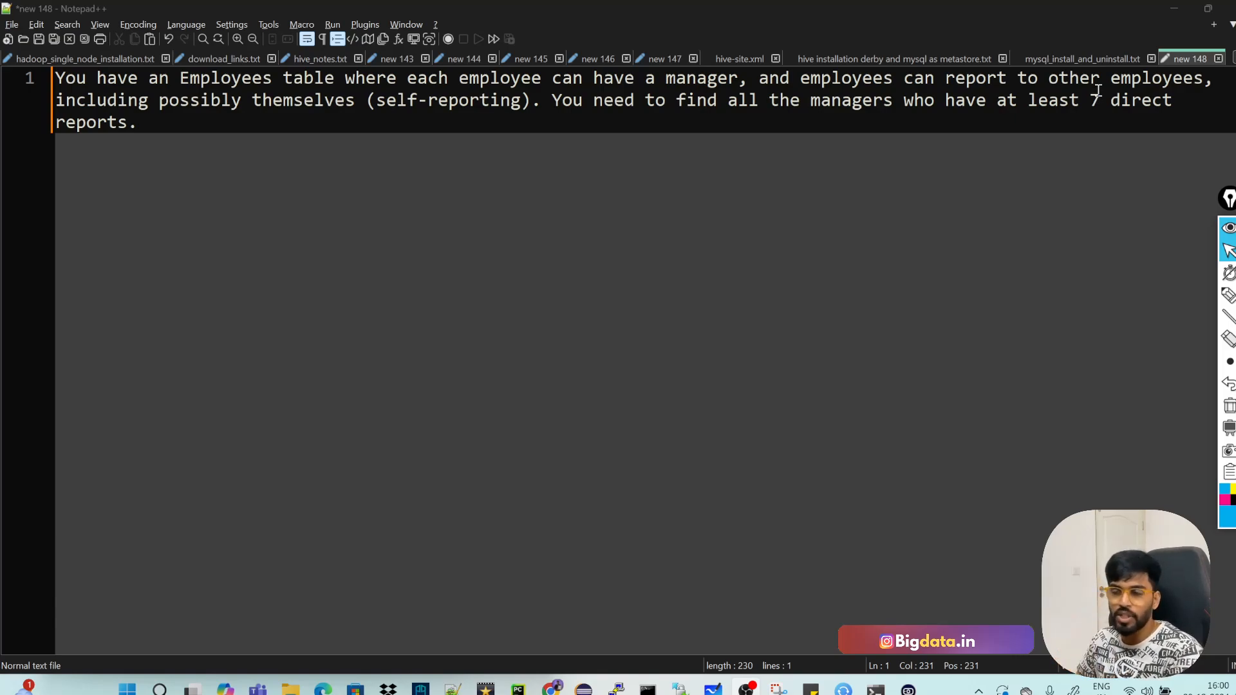
pyautogui.moveTo(1173, 25)
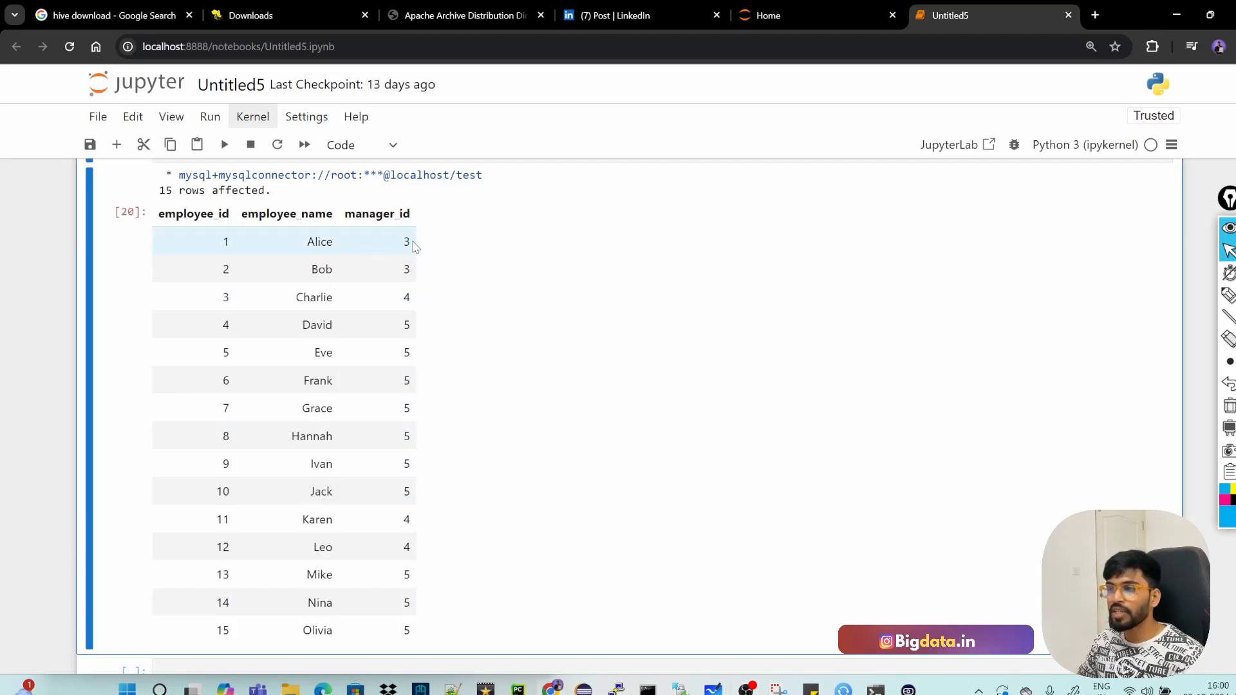
# Highlight the manager_id and employee_id column headings in the employees table
pyautogui.doubleClick(377, 214)
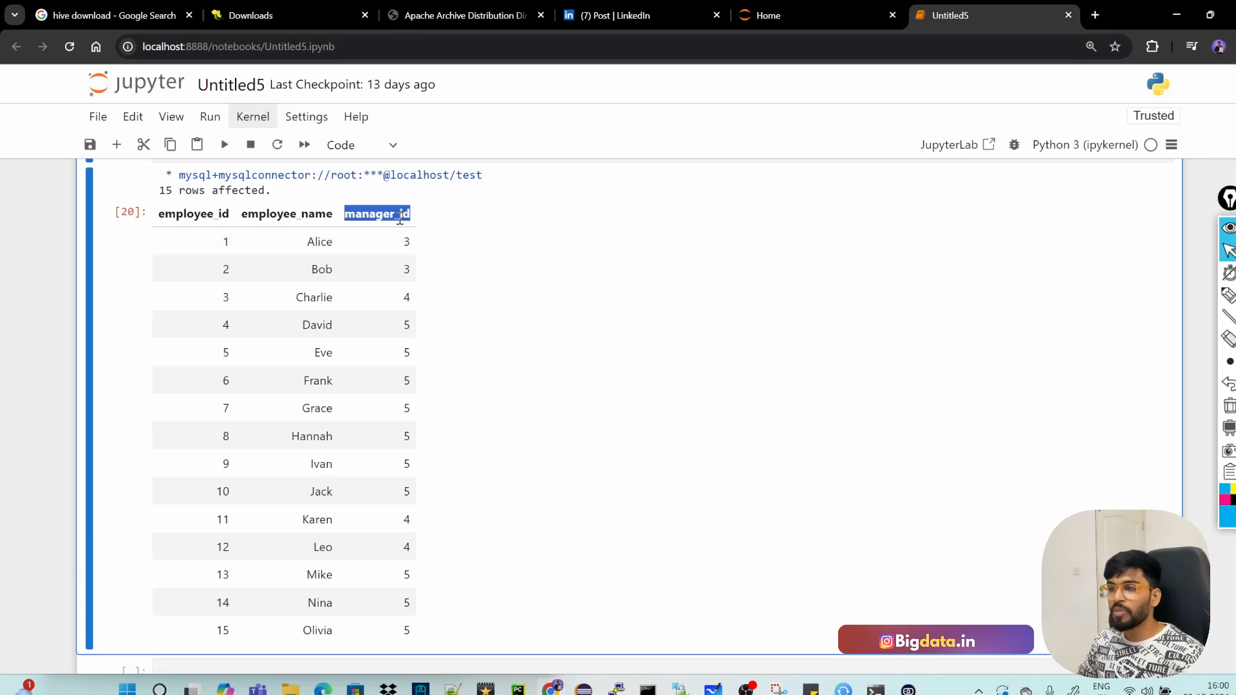
pyautogui.doubleClick(194, 214)
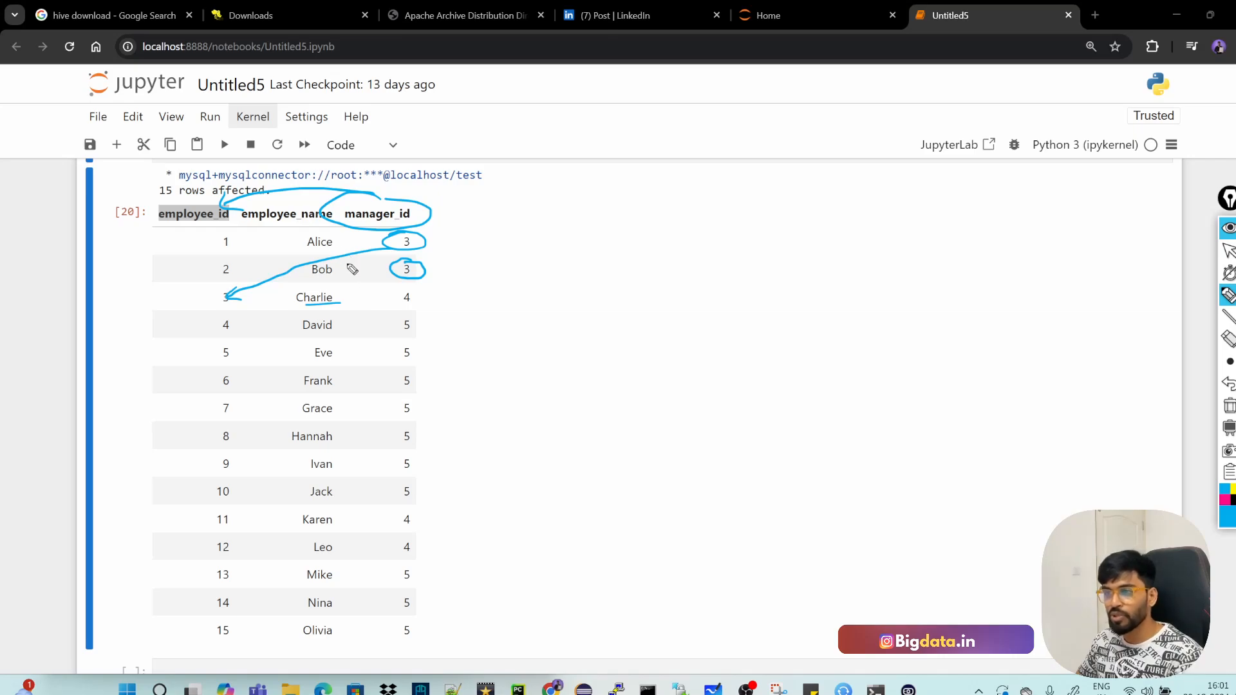
pyautogui.moveTo(435, 341)
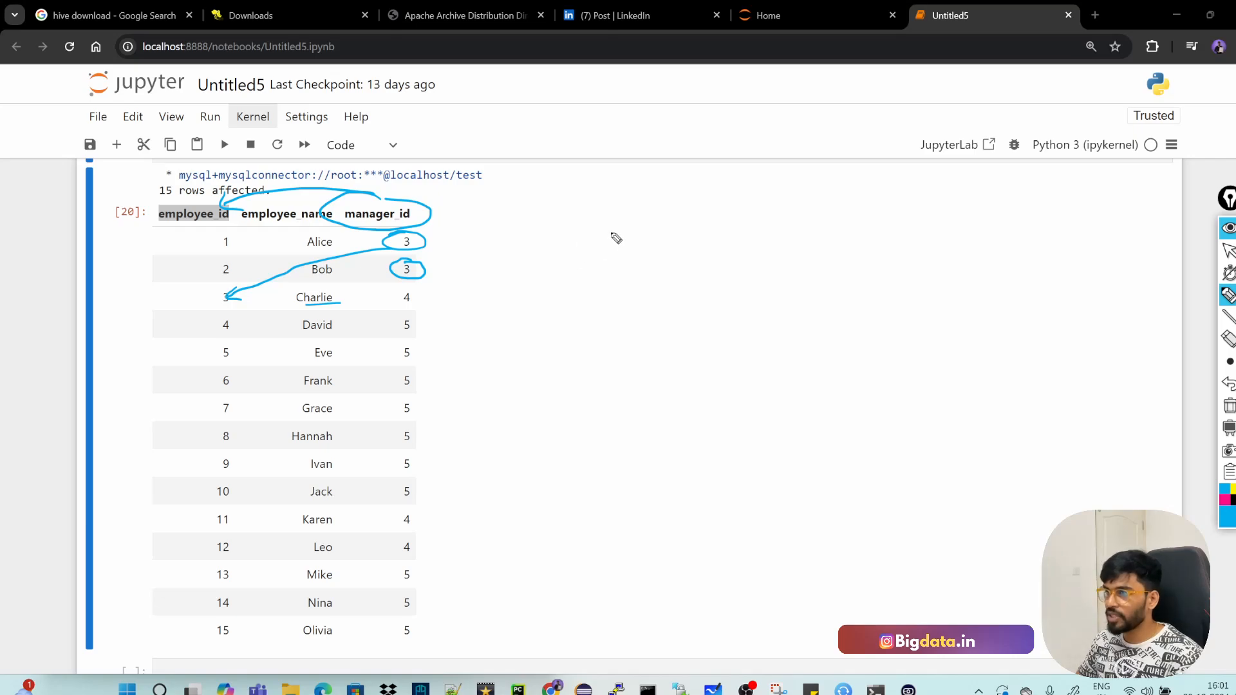
# Annotate the table with 3 = 2 and tick Charlie's row for manager 4
pyautogui.moveTo(615, 236); pyautogui.dragTo(685, 236)
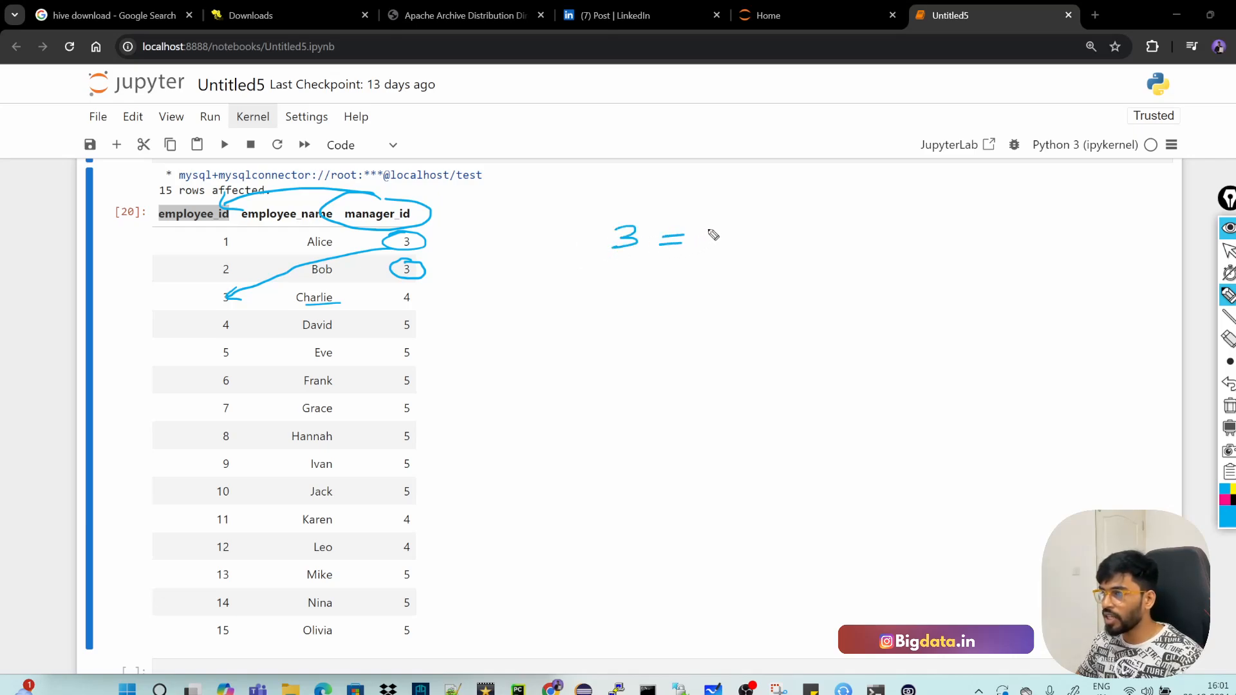
pyautogui.moveTo(713, 253); pyautogui.dragTo(745, 229)
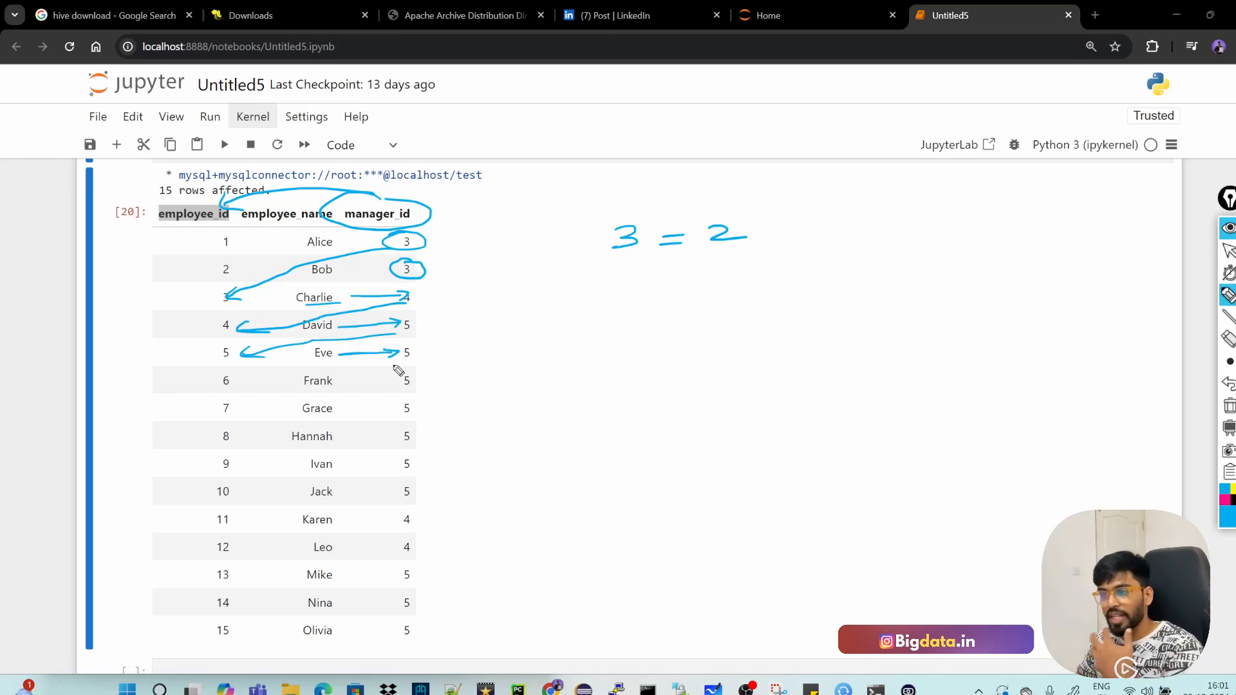
pyautogui.moveTo(385, 373)
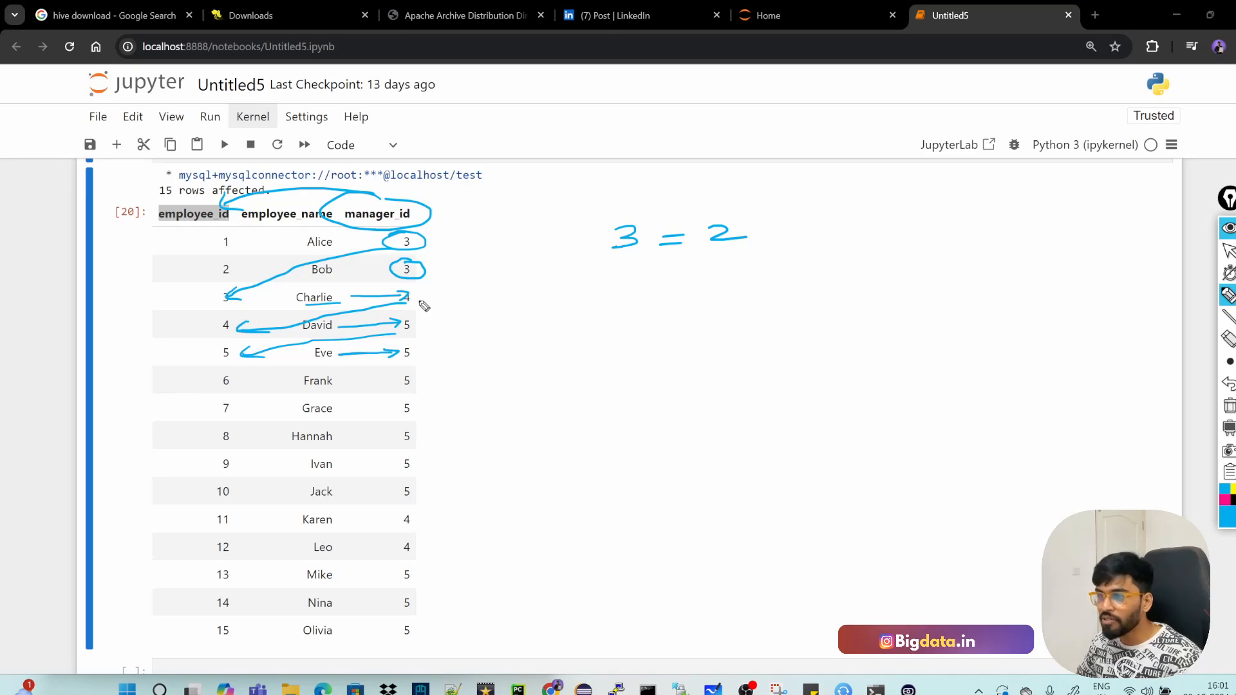
pyautogui.moveTo(424, 296); pyautogui.dragTo(454, 296)
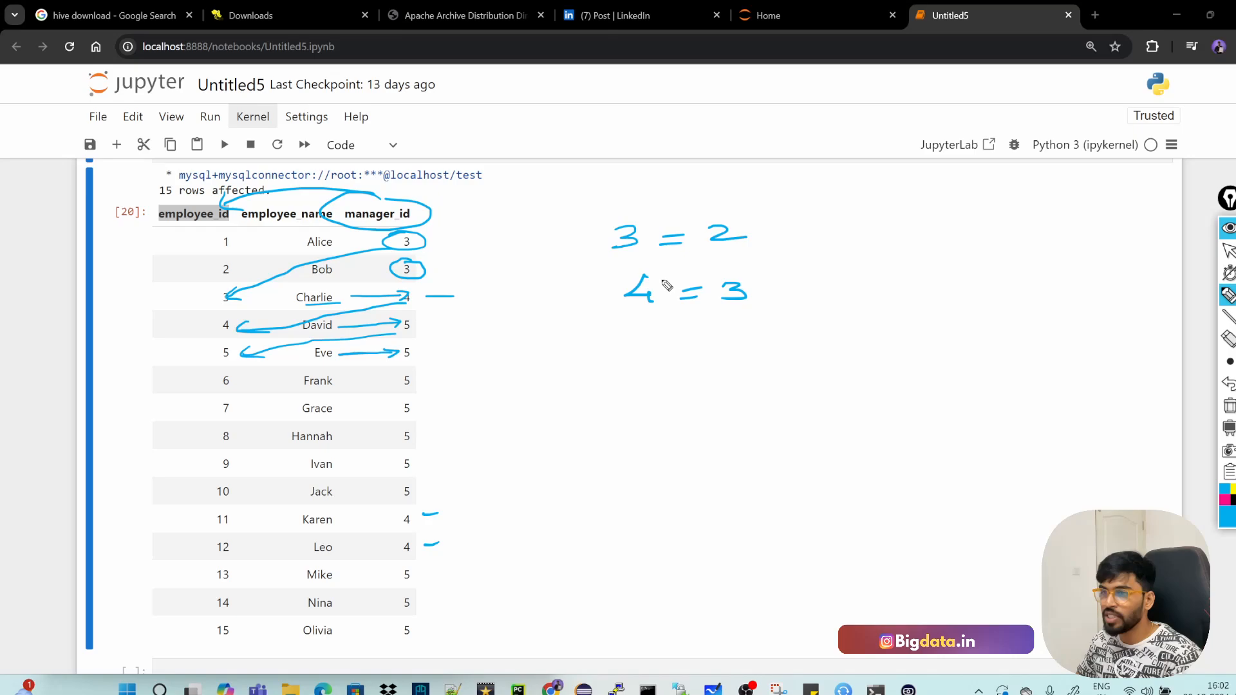
pyautogui.moveTo(580, 286)
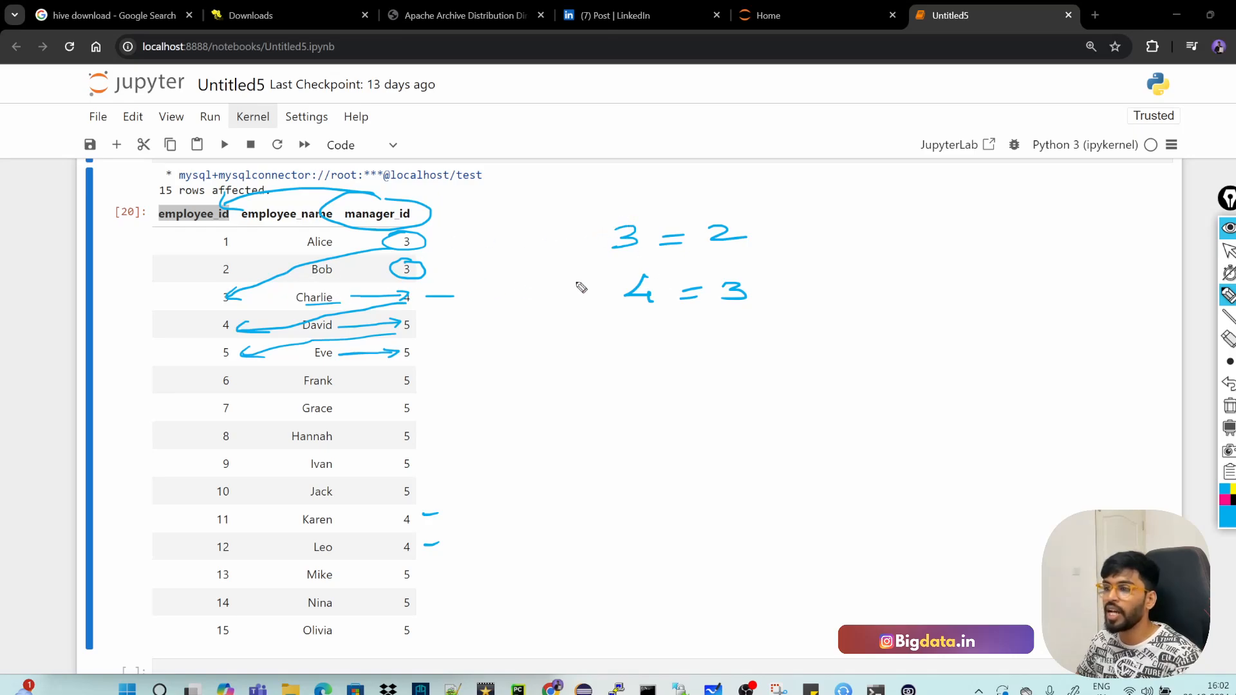
pyautogui.moveTo(684, 271)
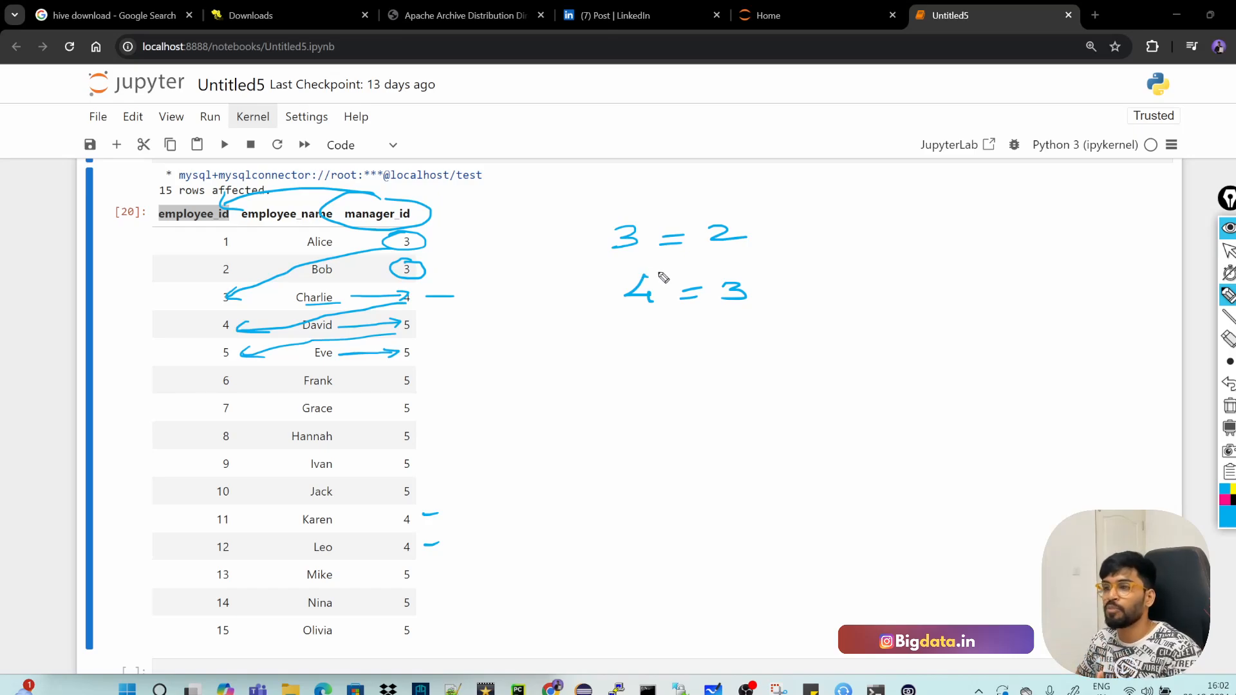
pyautogui.moveTo(417, 333)
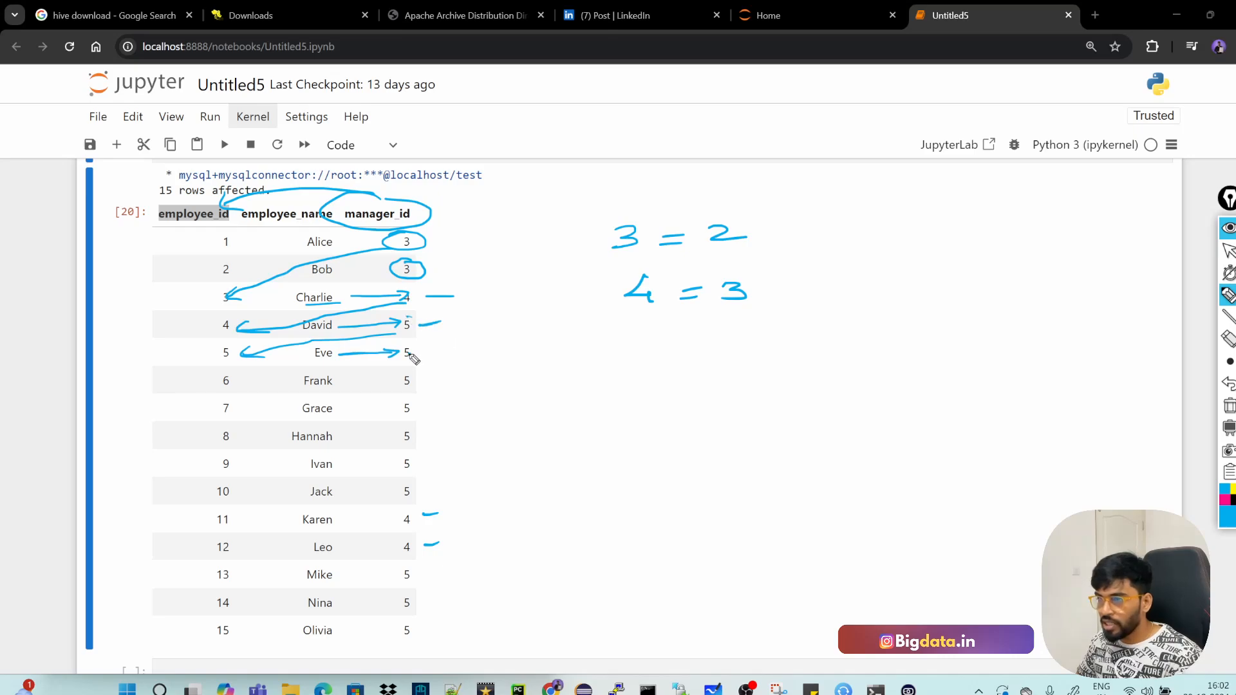
# Tick the manager 5 rows and write the tally 5 = 10
pyautogui.moveTo(425, 355); pyautogui.dragTo(442, 410)
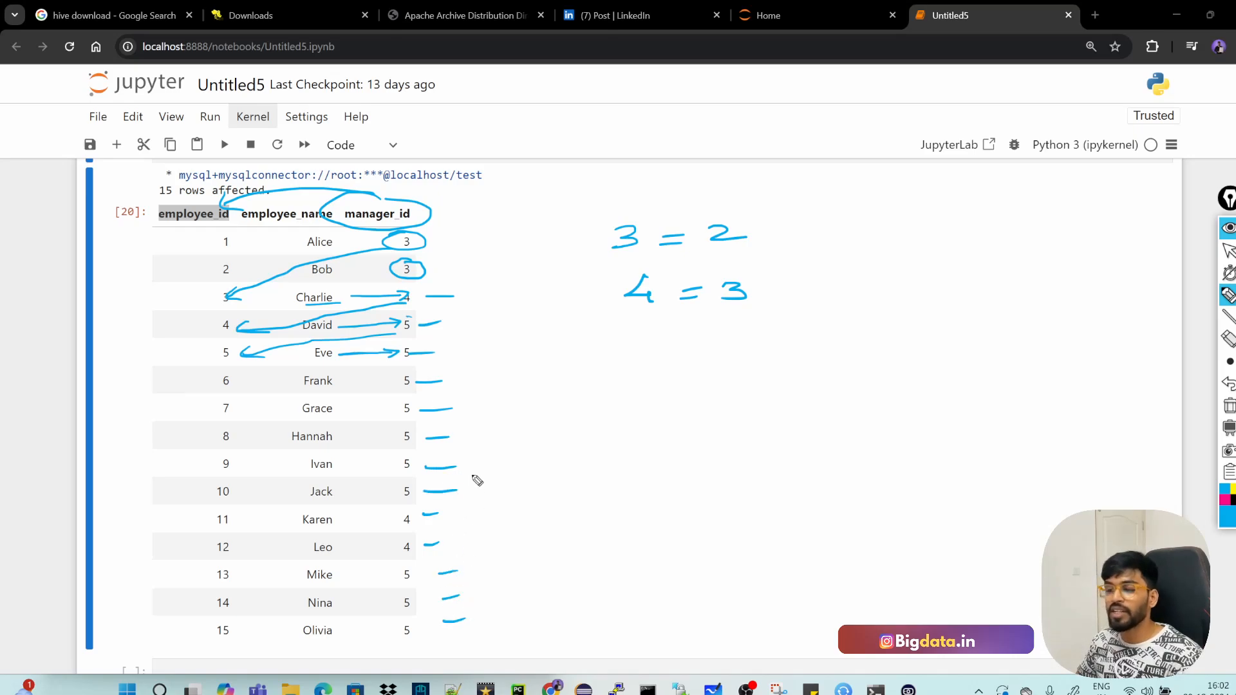
pyautogui.moveTo(639, 339); pyautogui.dragTo(662, 363)
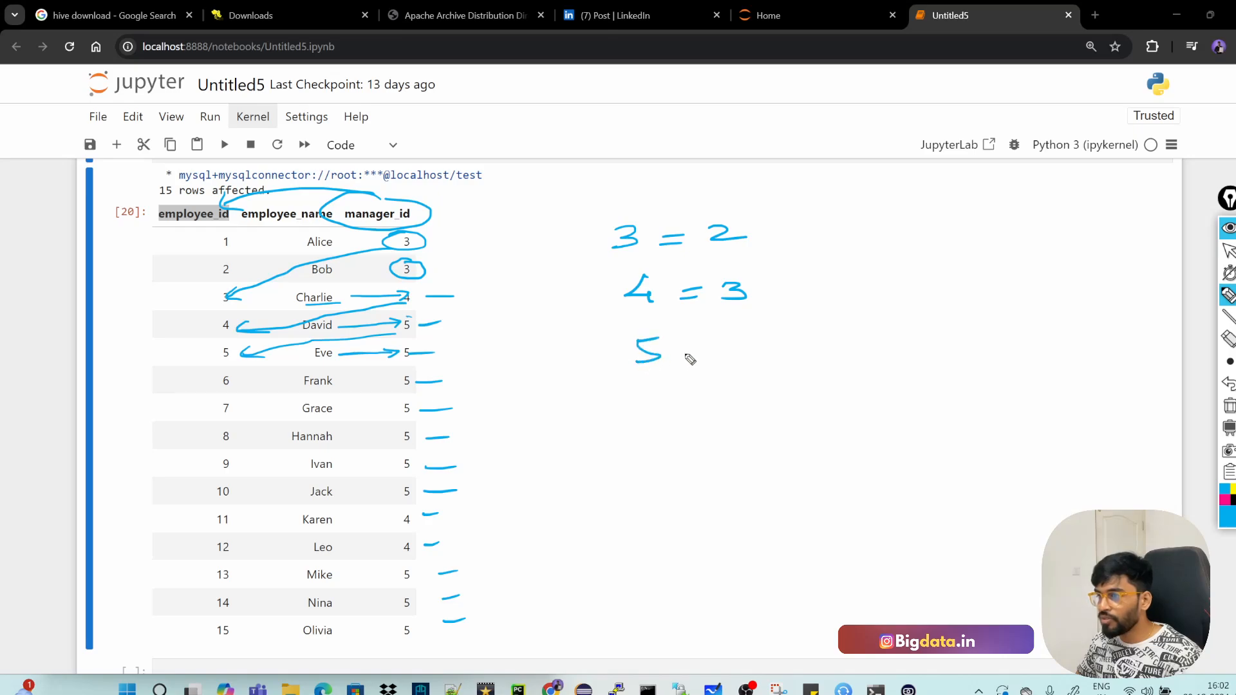
pyautogui.moveTo(686, 355); pyautogui.dragTo(772, 339)
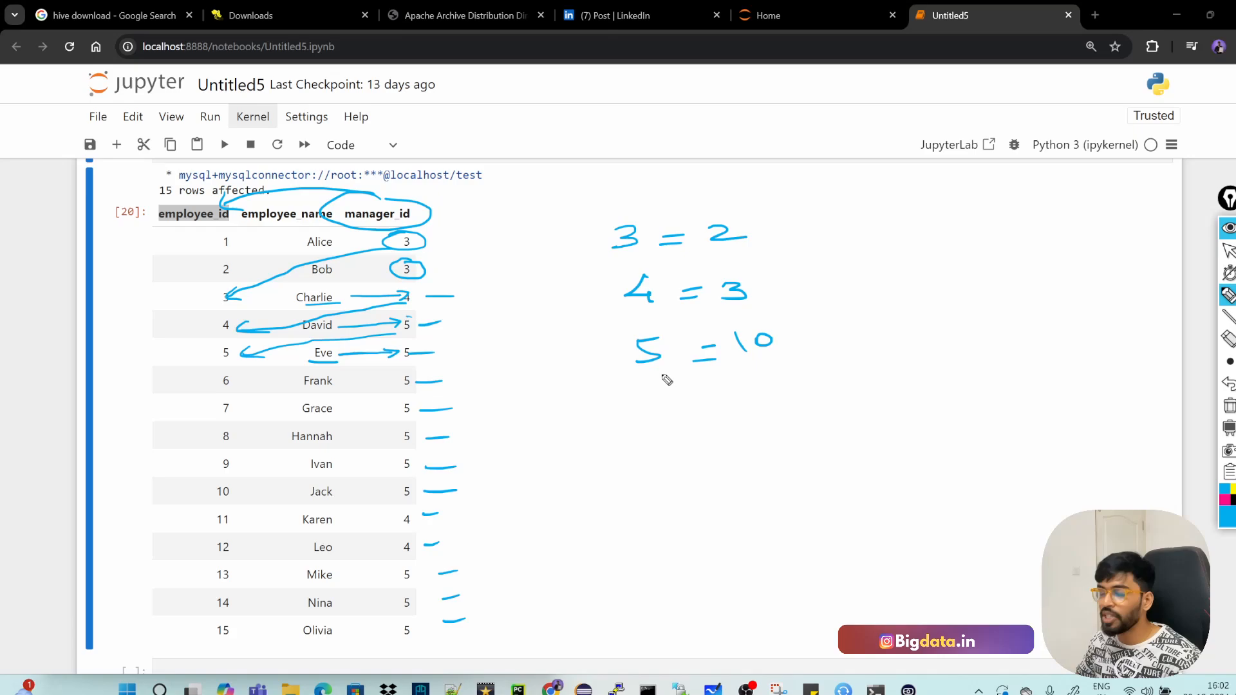
pyautogui.moveTo(671, 396)
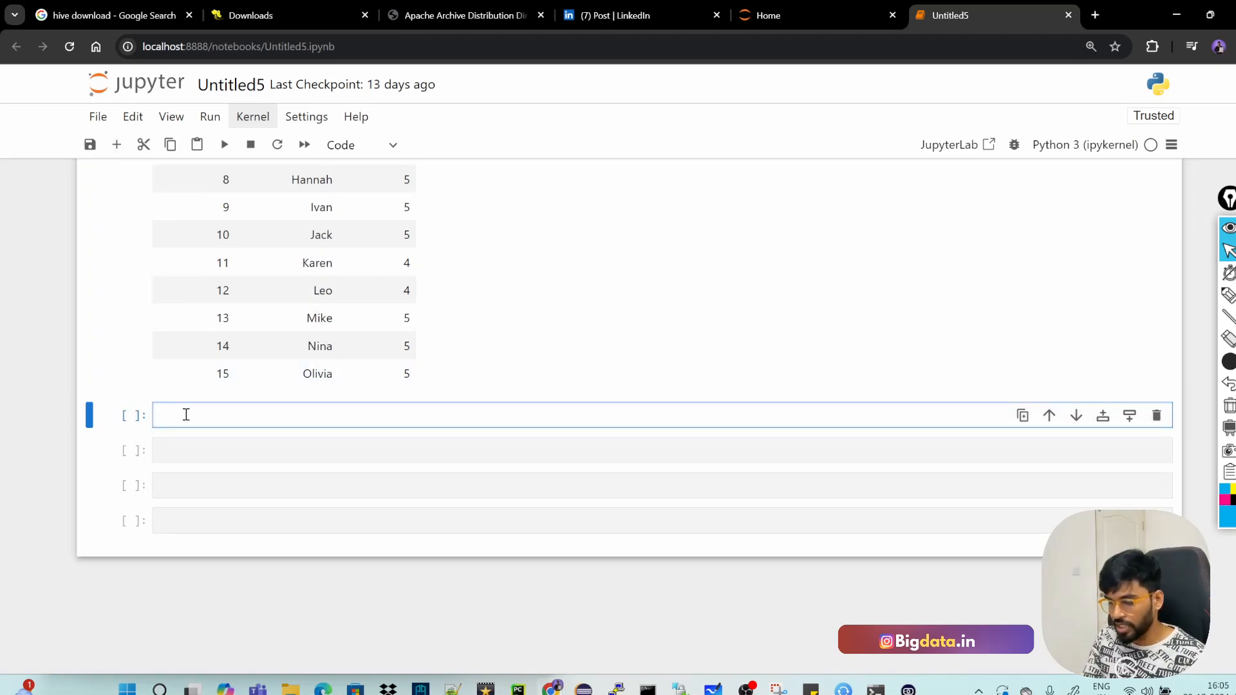
# Write a %%sql self-join of employees emp to employees e on emp.manager_id = e.employee_id
pyautogui.write('%%sql')
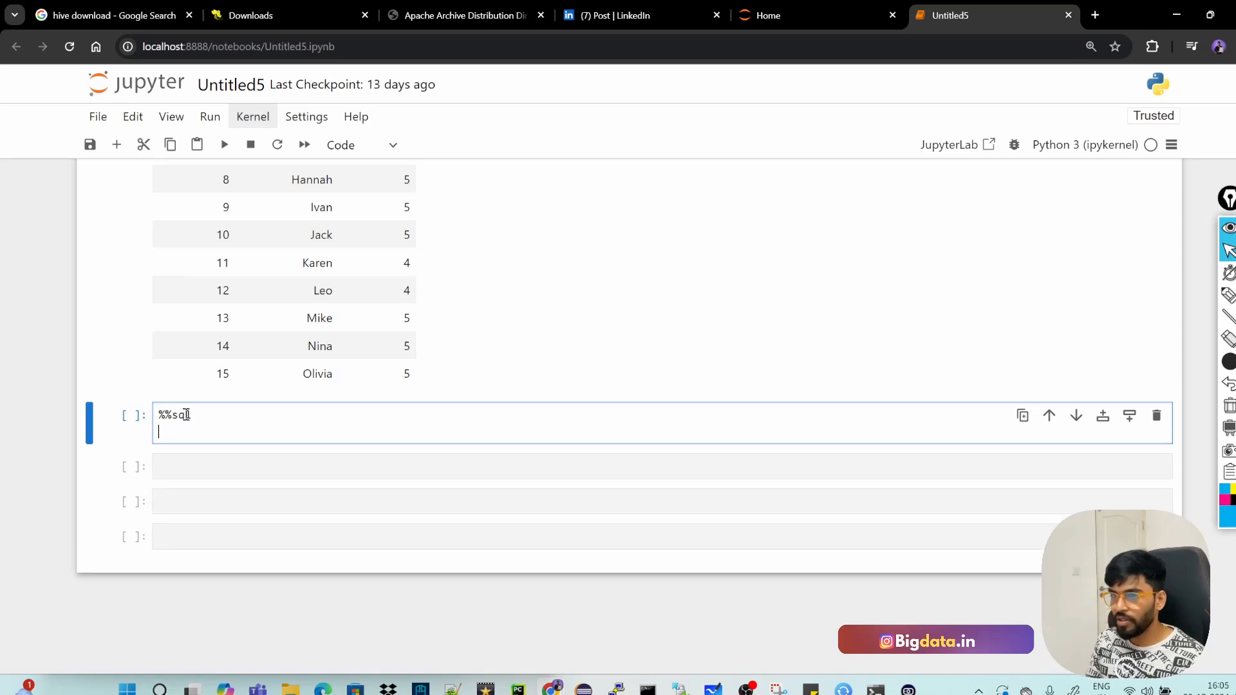
pyautogui.write('select')
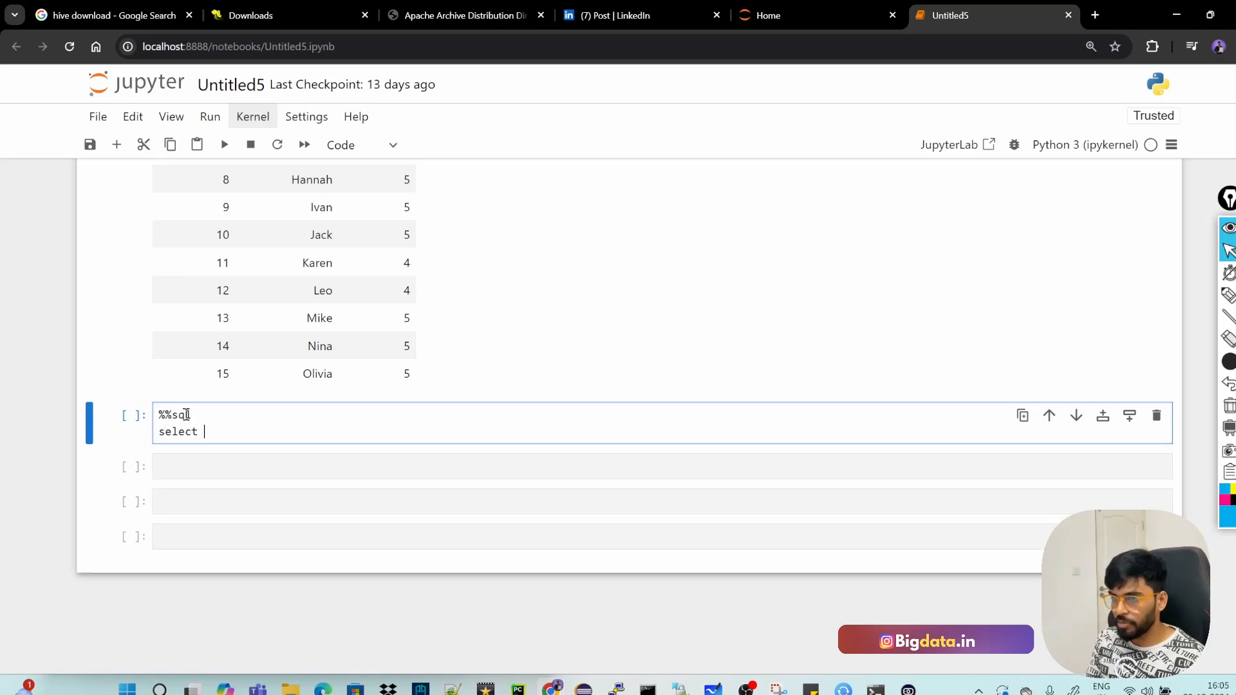
pyautogui.write('from employees emp')
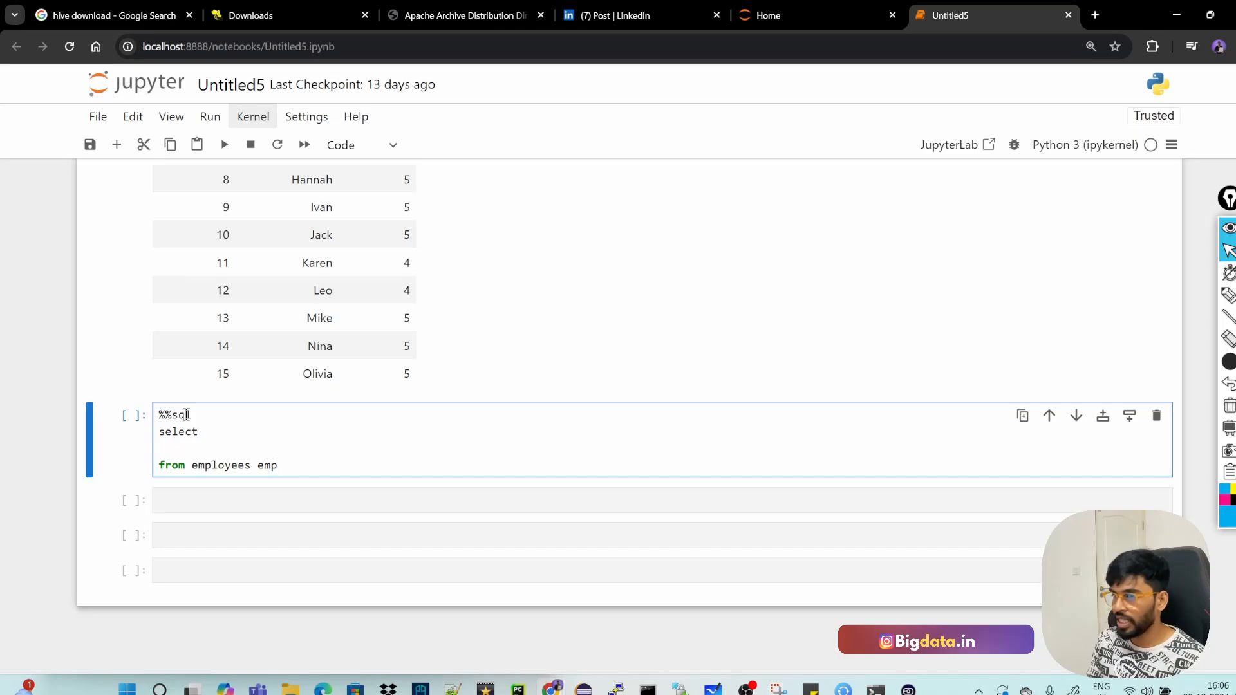
pyautogui.press('enter')
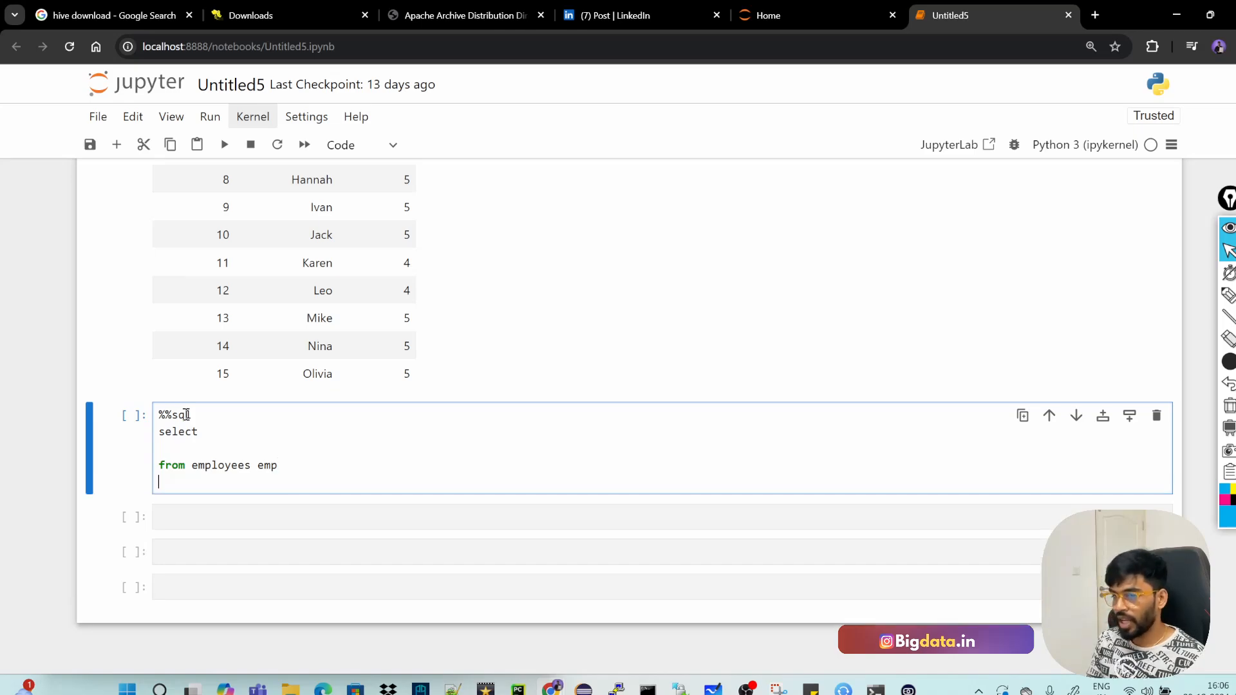
pyautogui.write('join emplo')
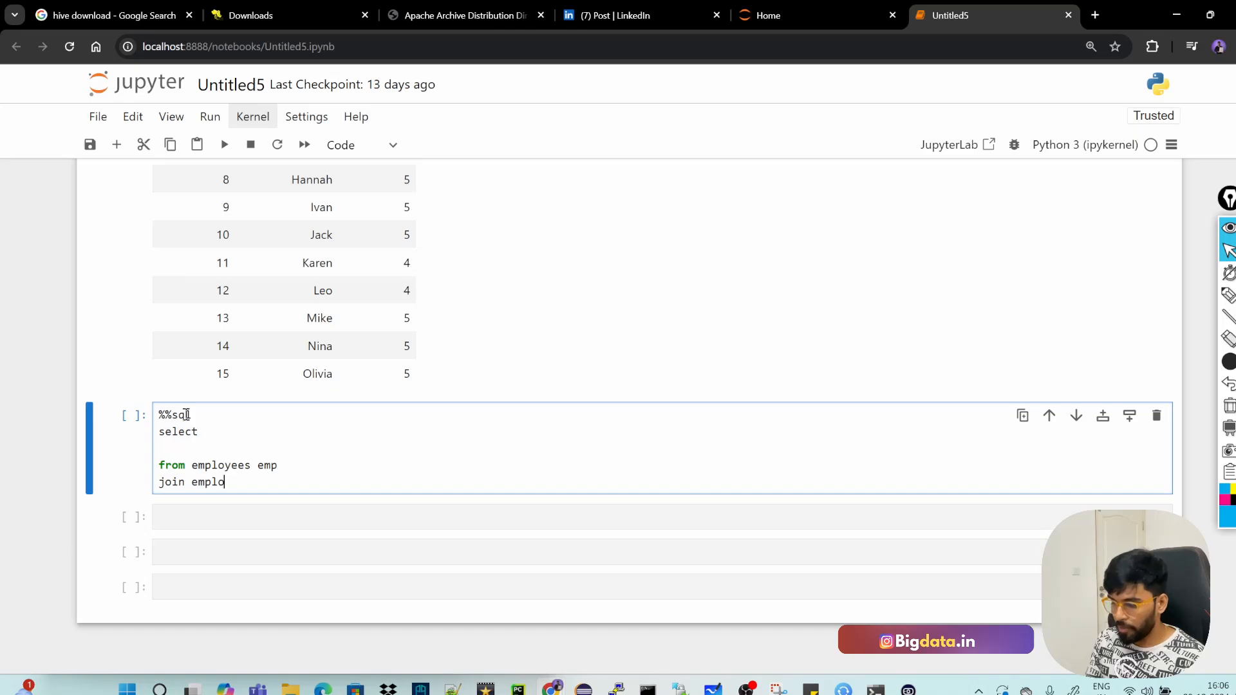
pyautogui.write('yees e')
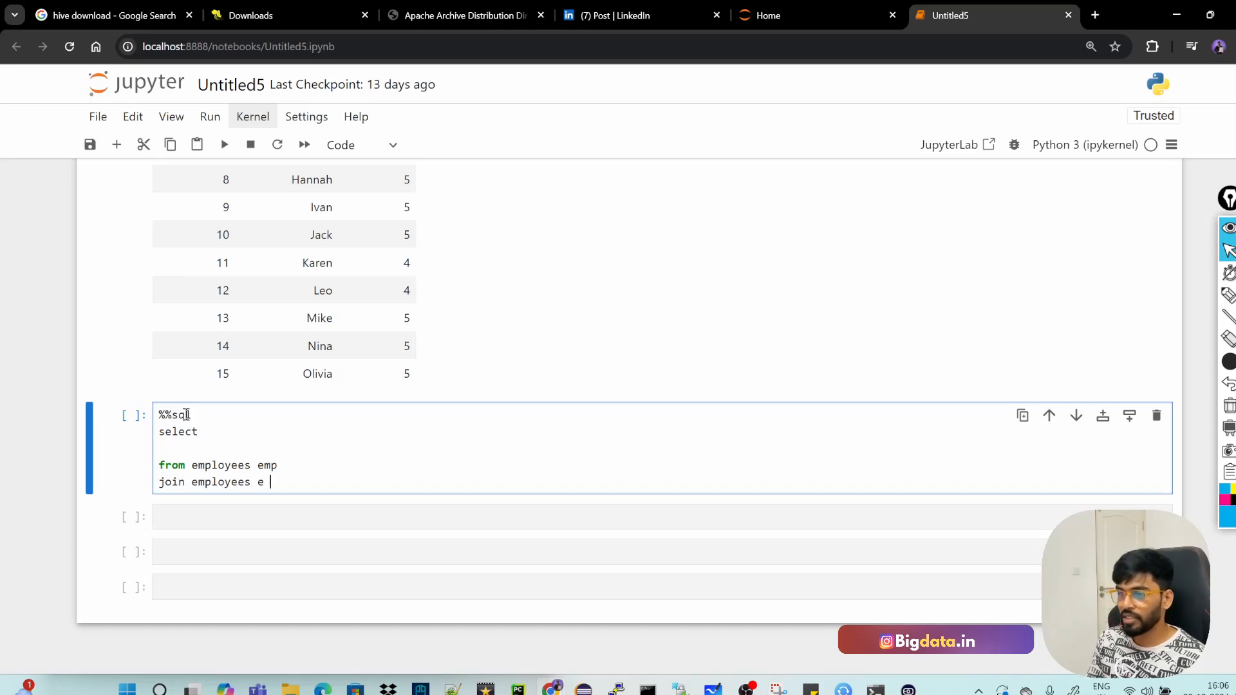
pyautogui.write('on')
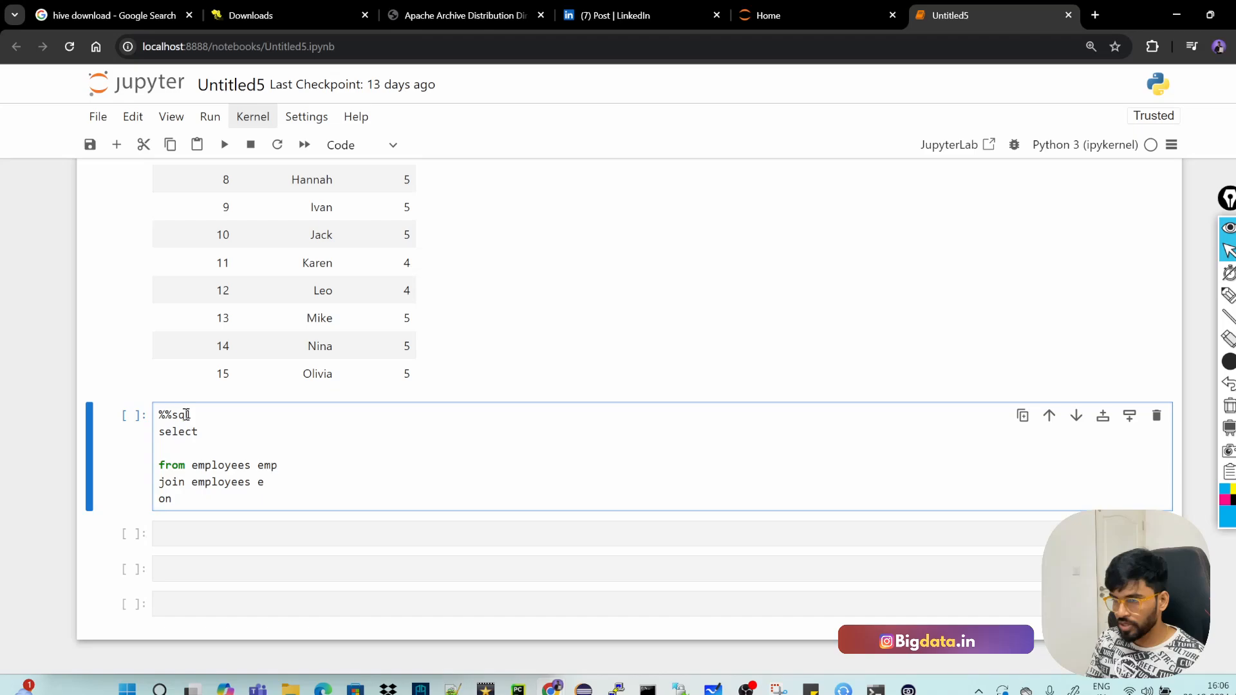
pyautogui.write('emp.manager')
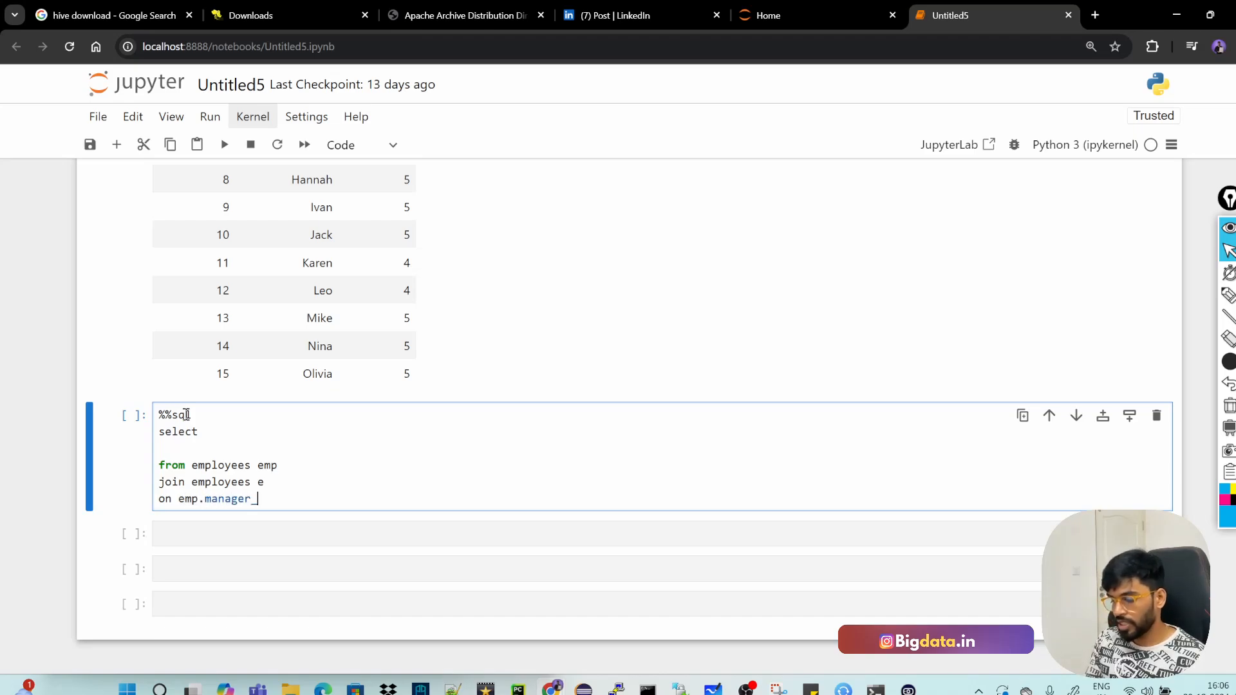
pyautogui.write('_id = e.')
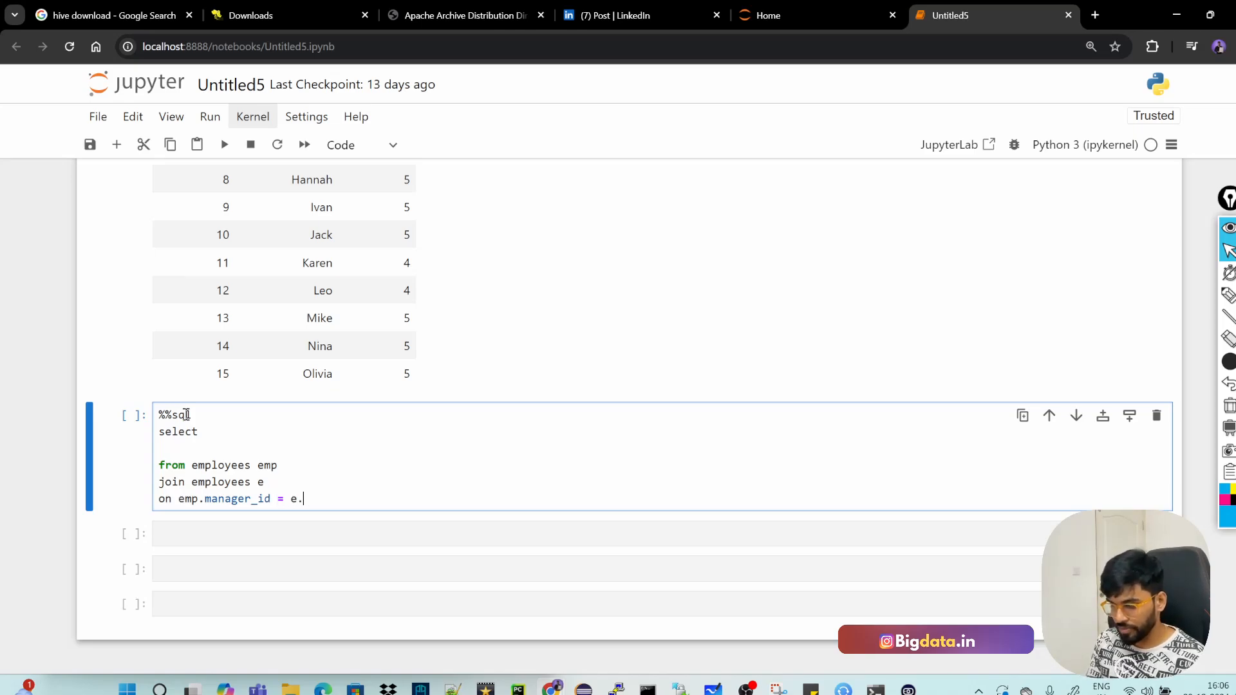
pyautogui.write('employee')
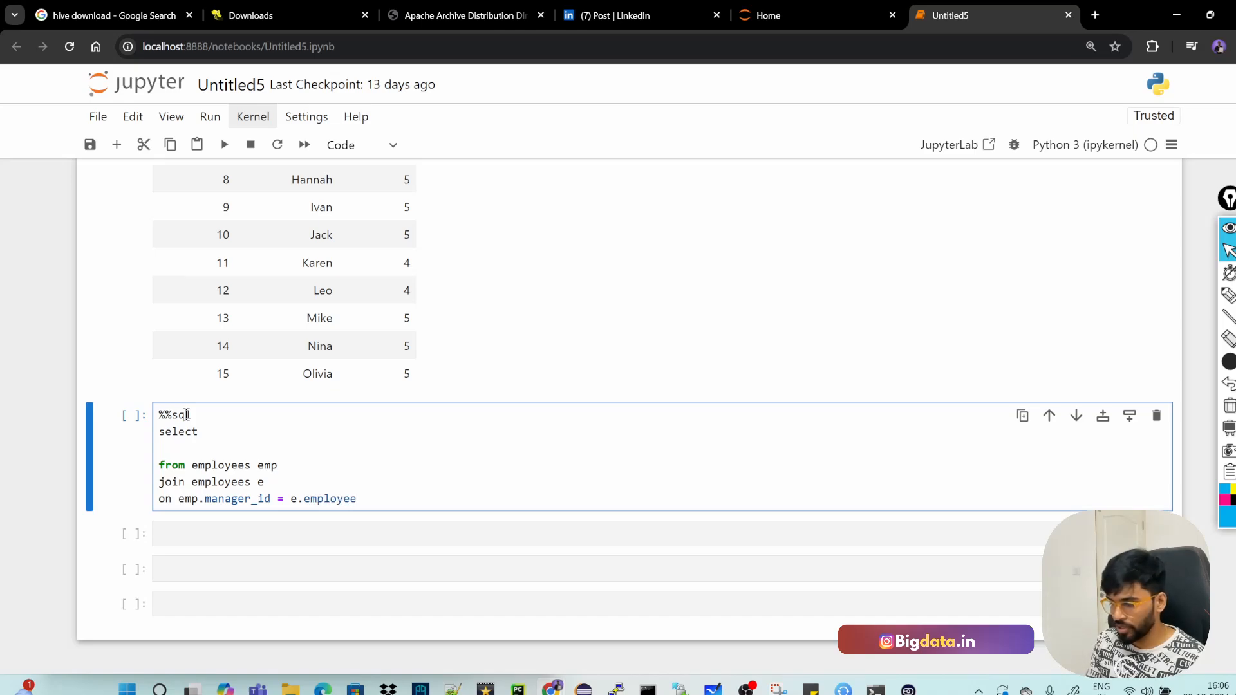
pyautogui.write('_id')
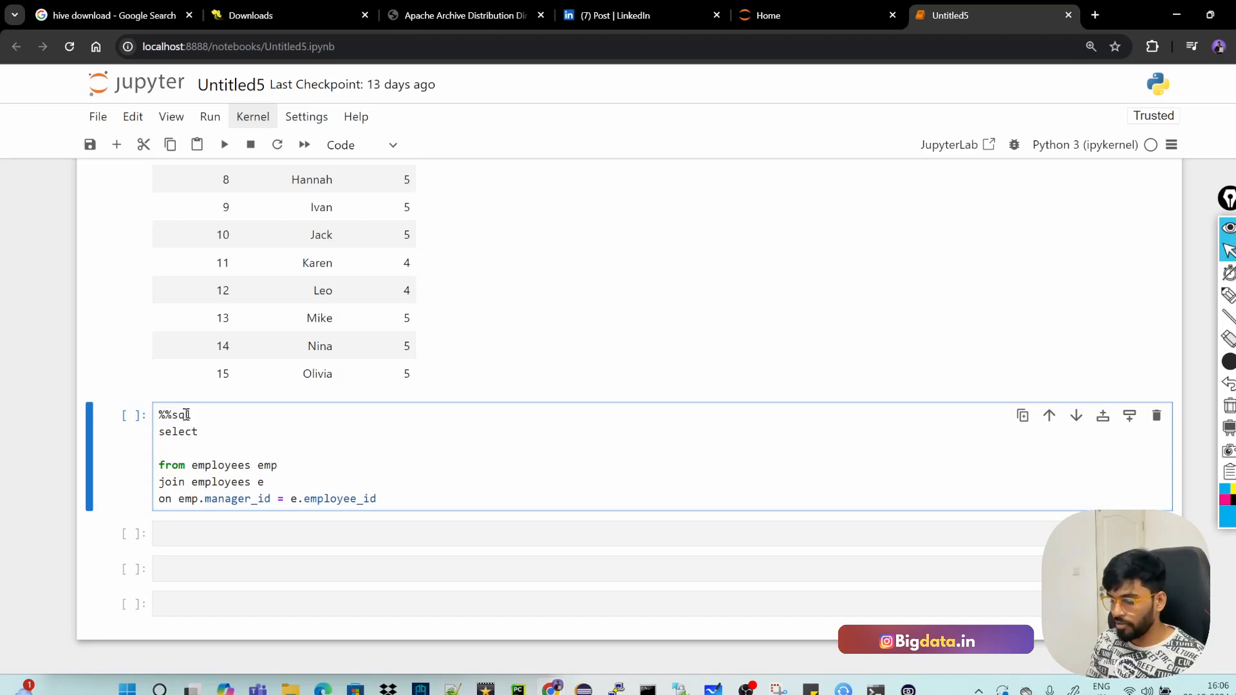
# Select e.employee_name as mangaer_name and count(emp.employee_id) as report_count
pyautogui.write('e.')
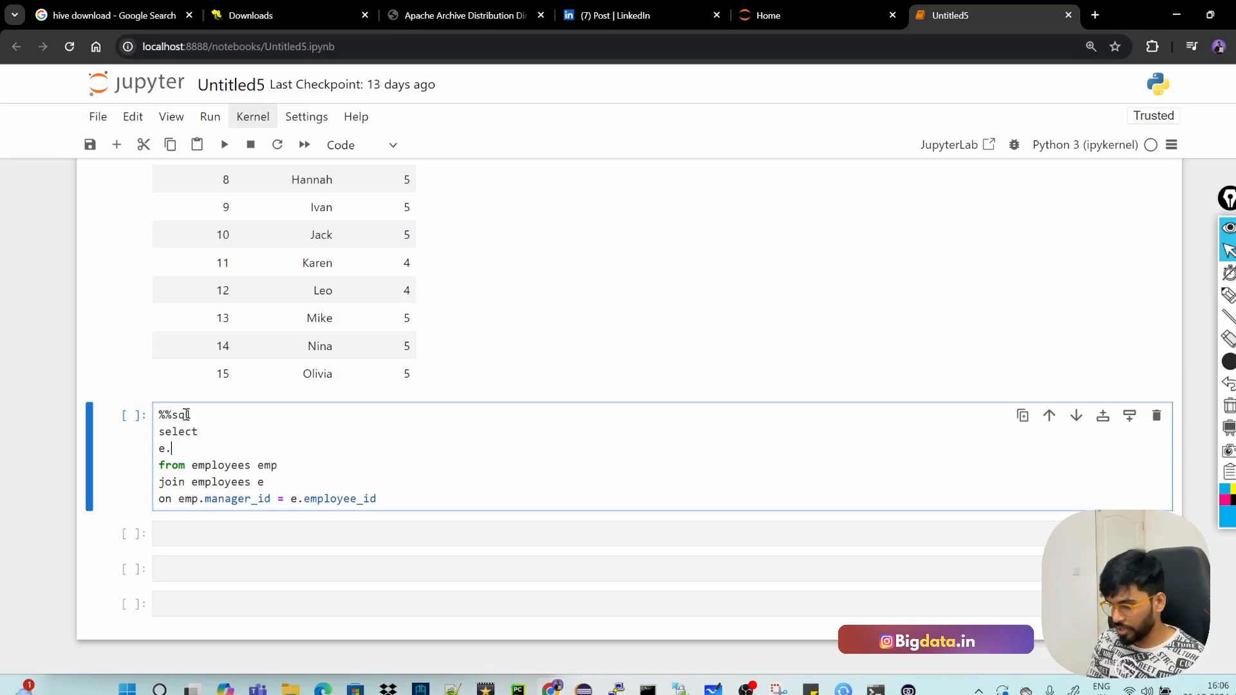
pyautogui.write('employee')
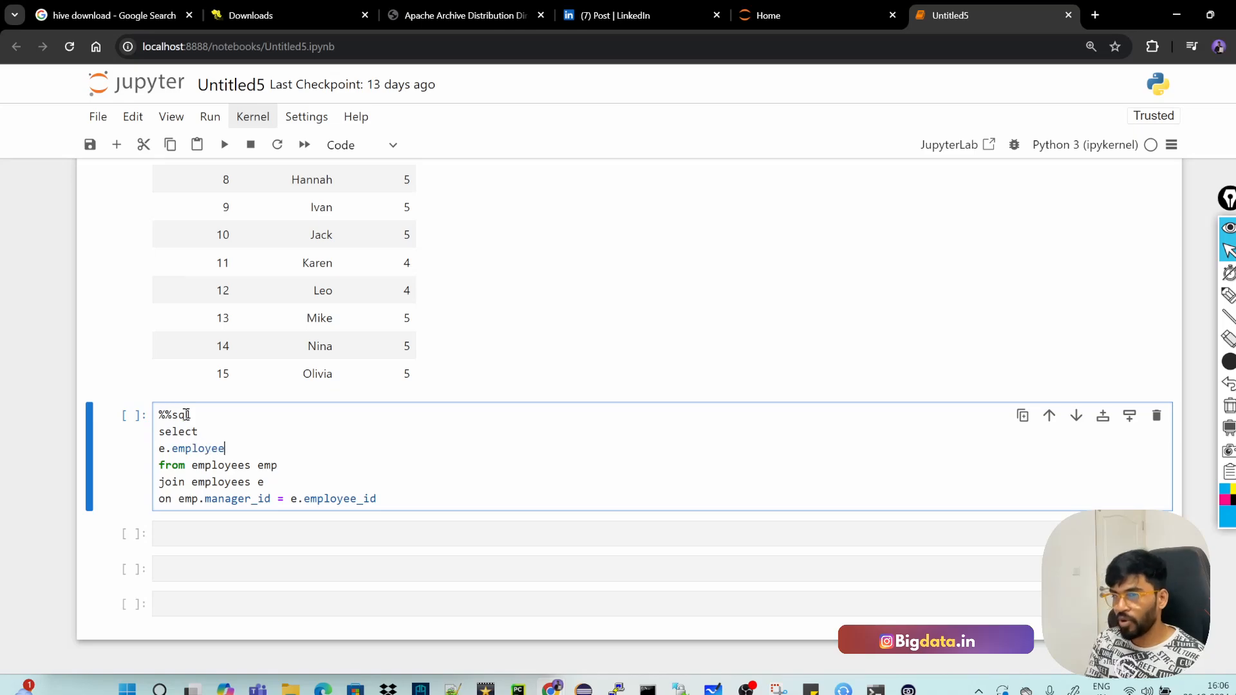
pyautogui.write('_name as ma')
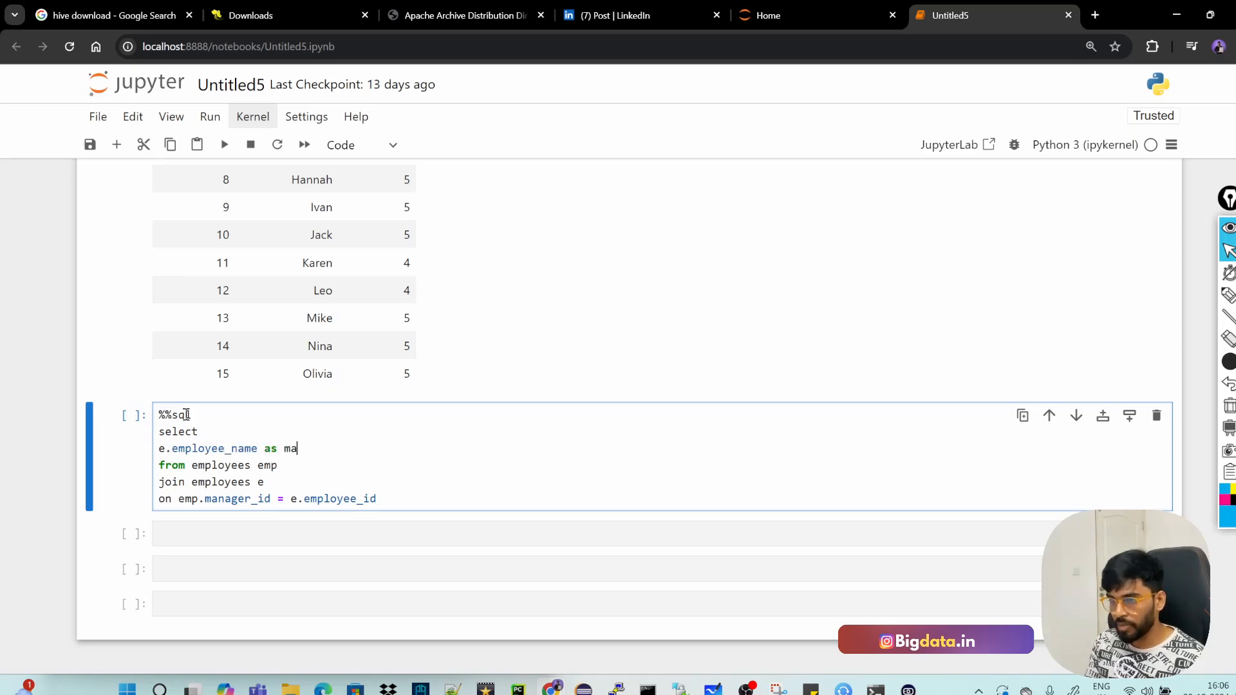
pyautogui.write('nga')
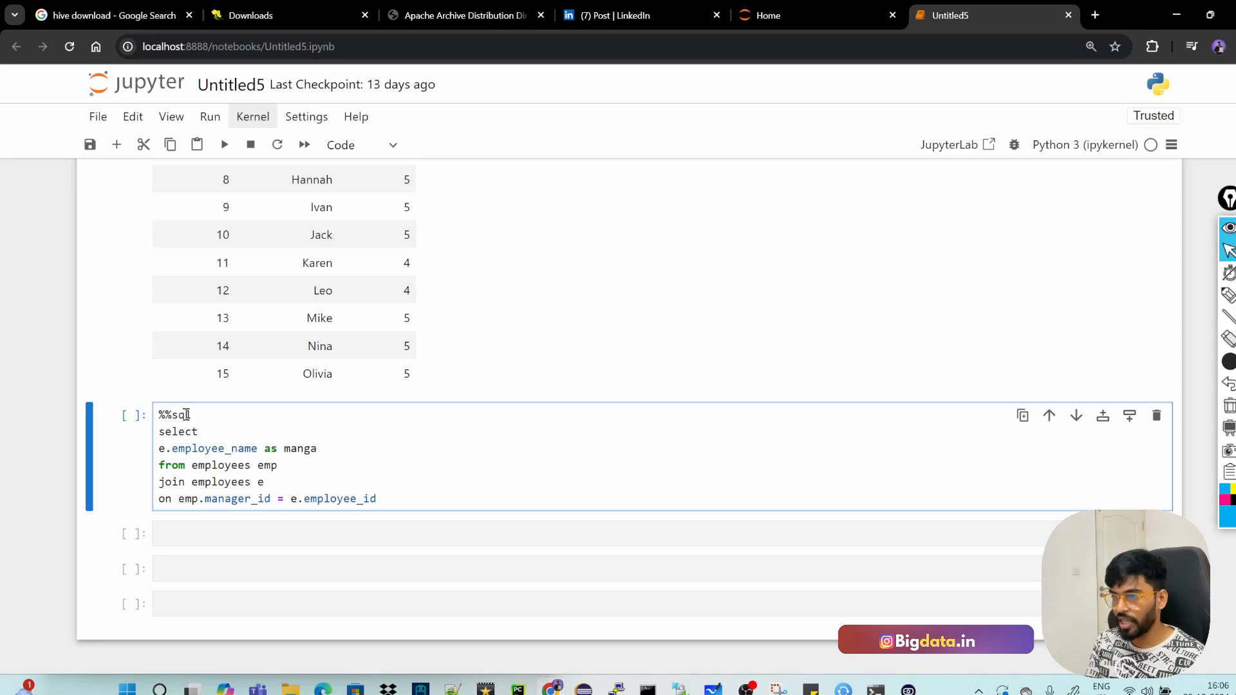
pyautogui.write('er')
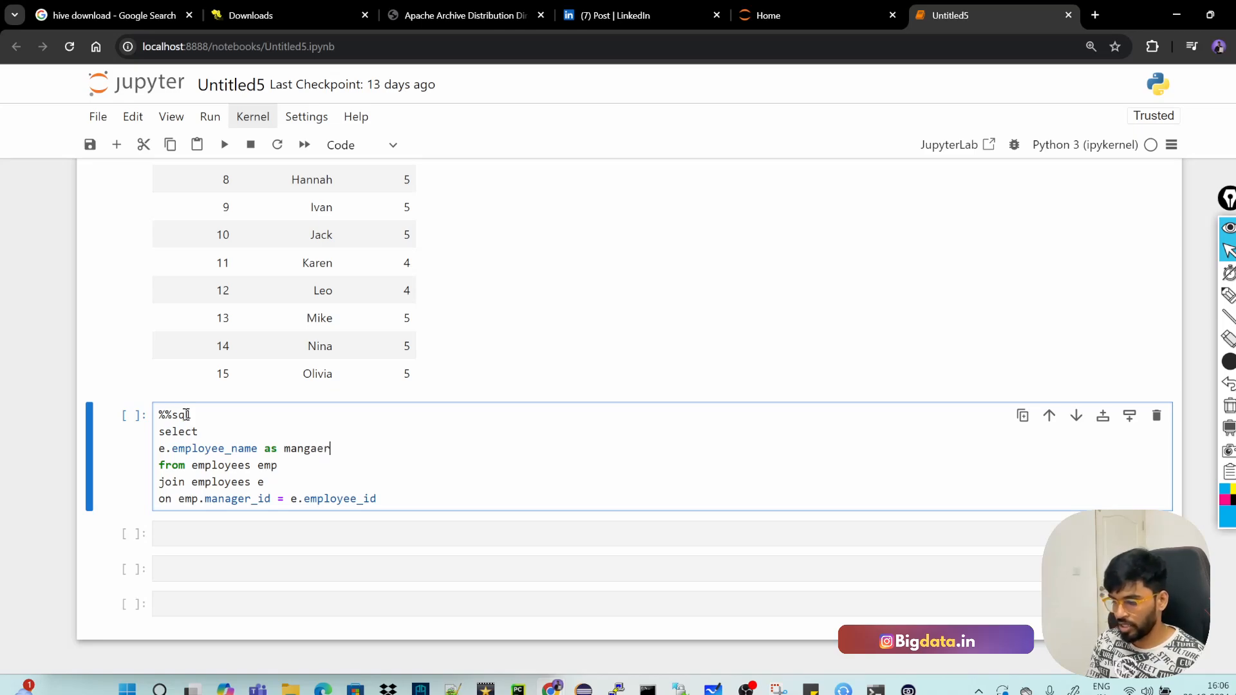
pyautogui.write('_name ,')
pyautogui.write('count(emp.')
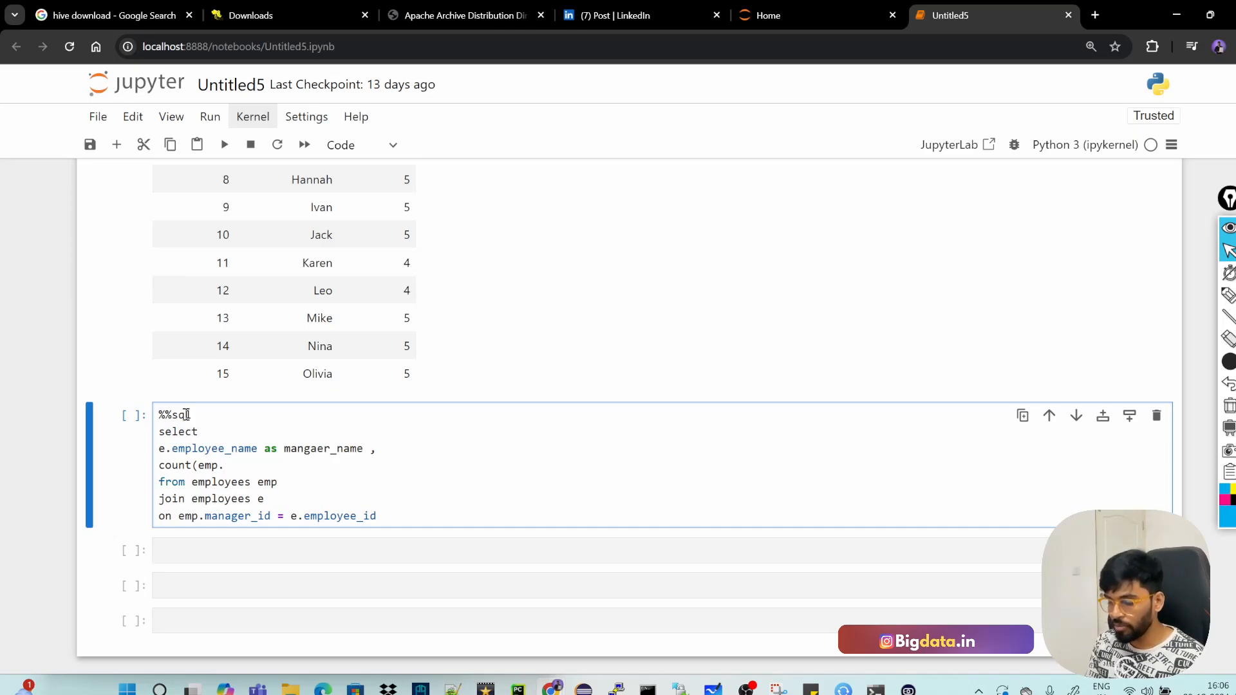
pyautogui.write('employee_id) as r')
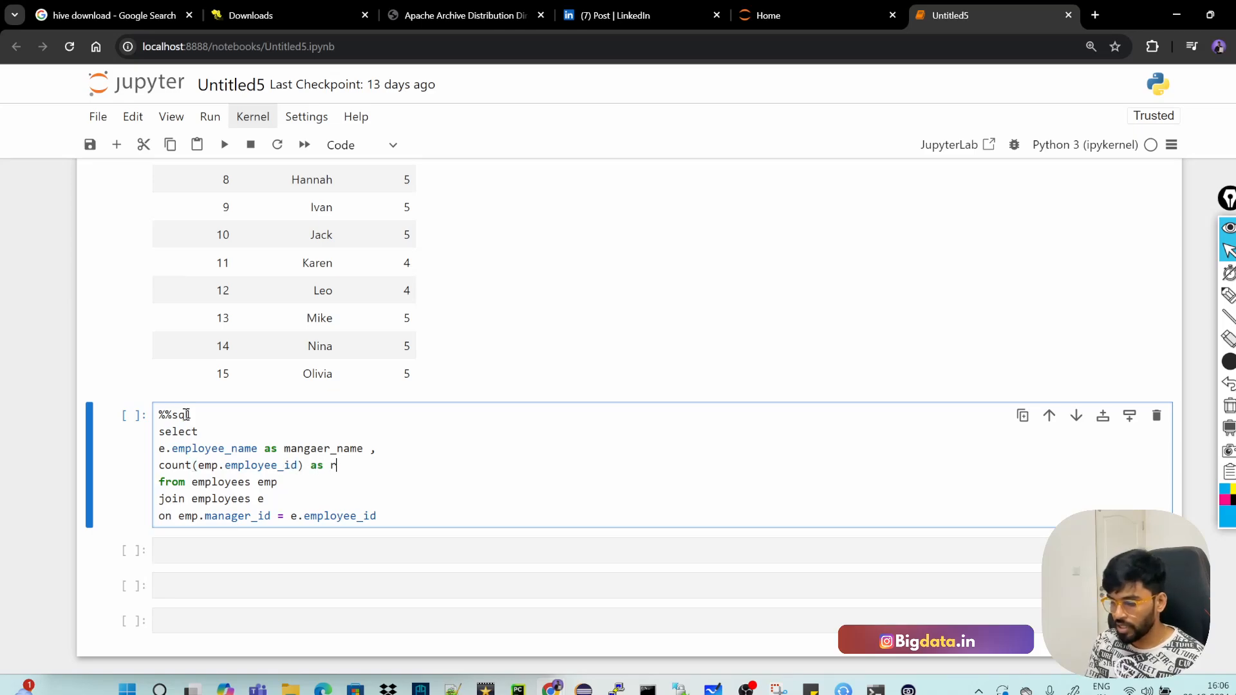
pyautogui.write('eport_c')
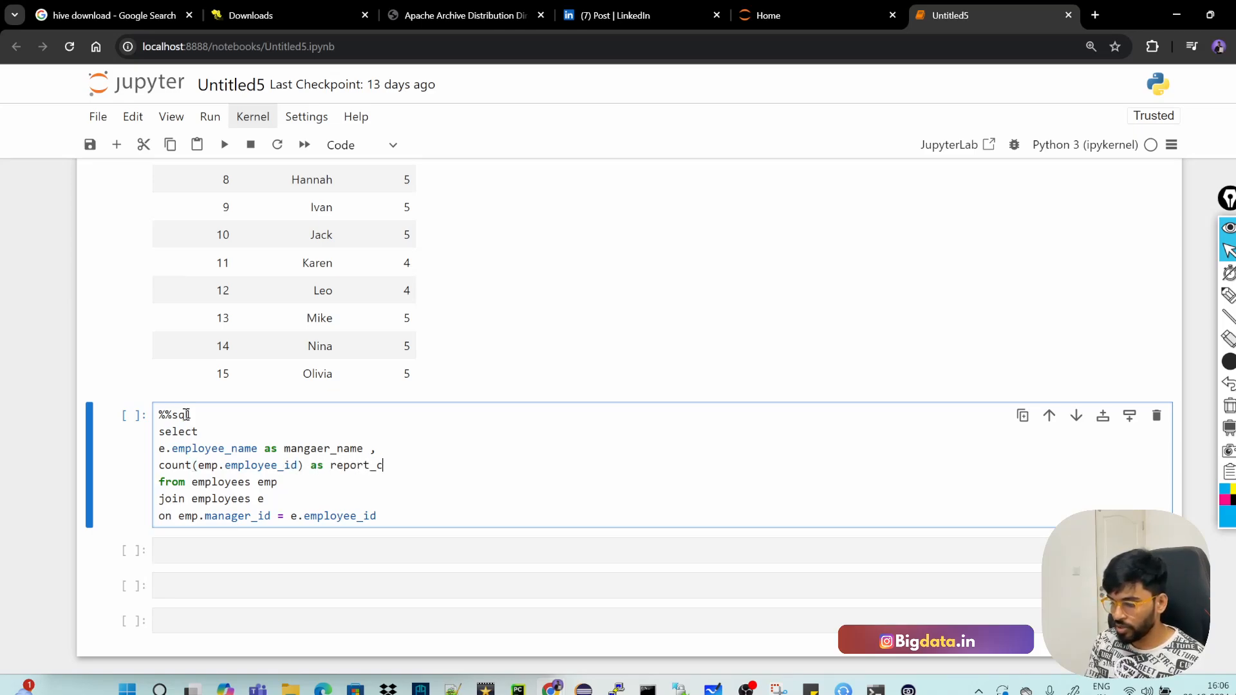
pyautogui.write('ount')
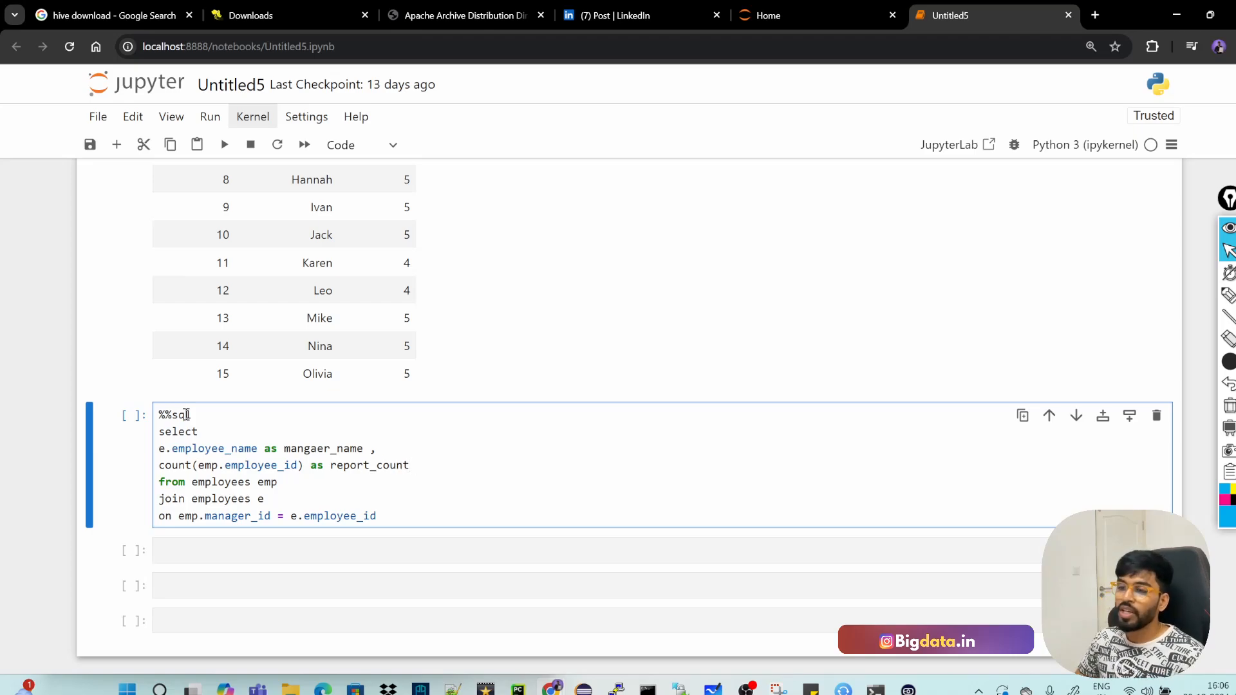
pyautogui.doubleClick(260, 465)
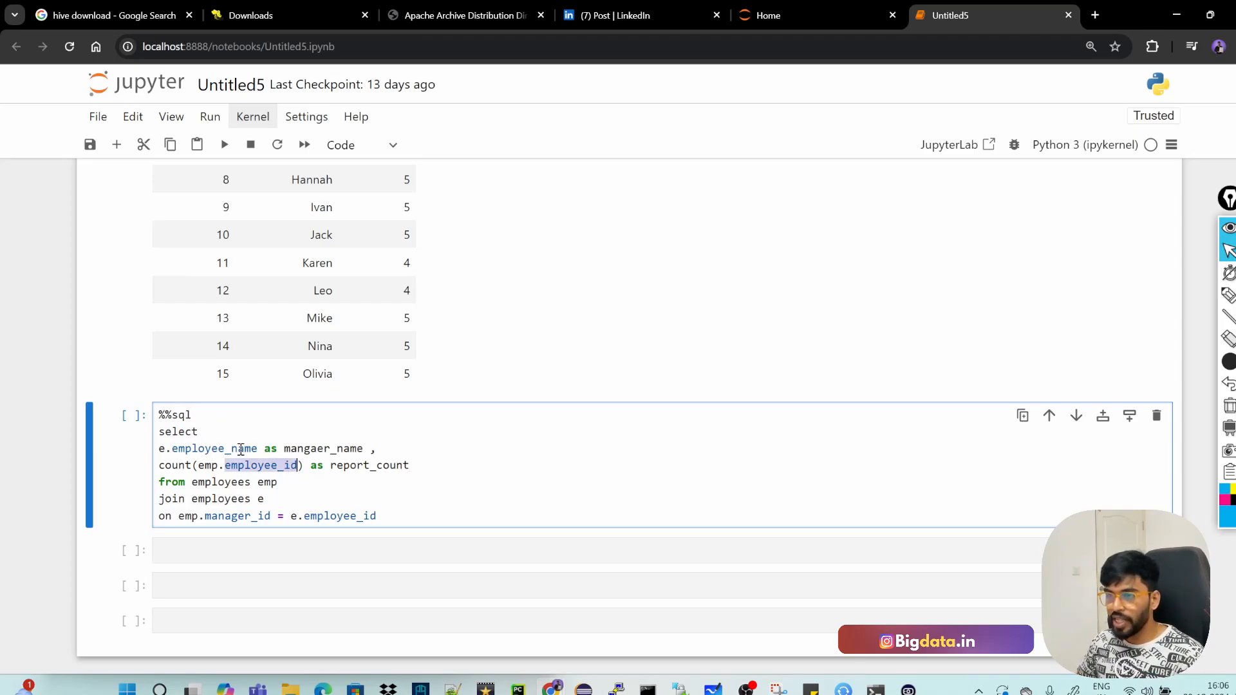
pyautogui.doubleClick(213, 448)
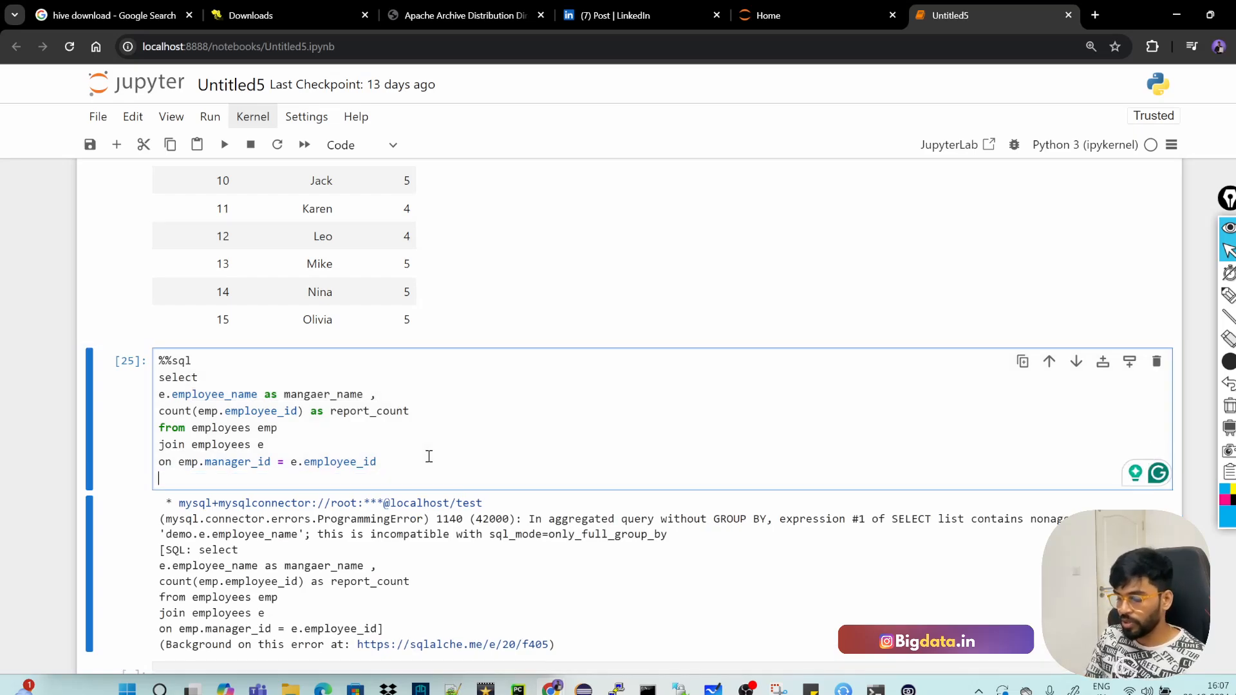
# Append 'group by e.employee_name;' to the query
pyautogui.write('group by')
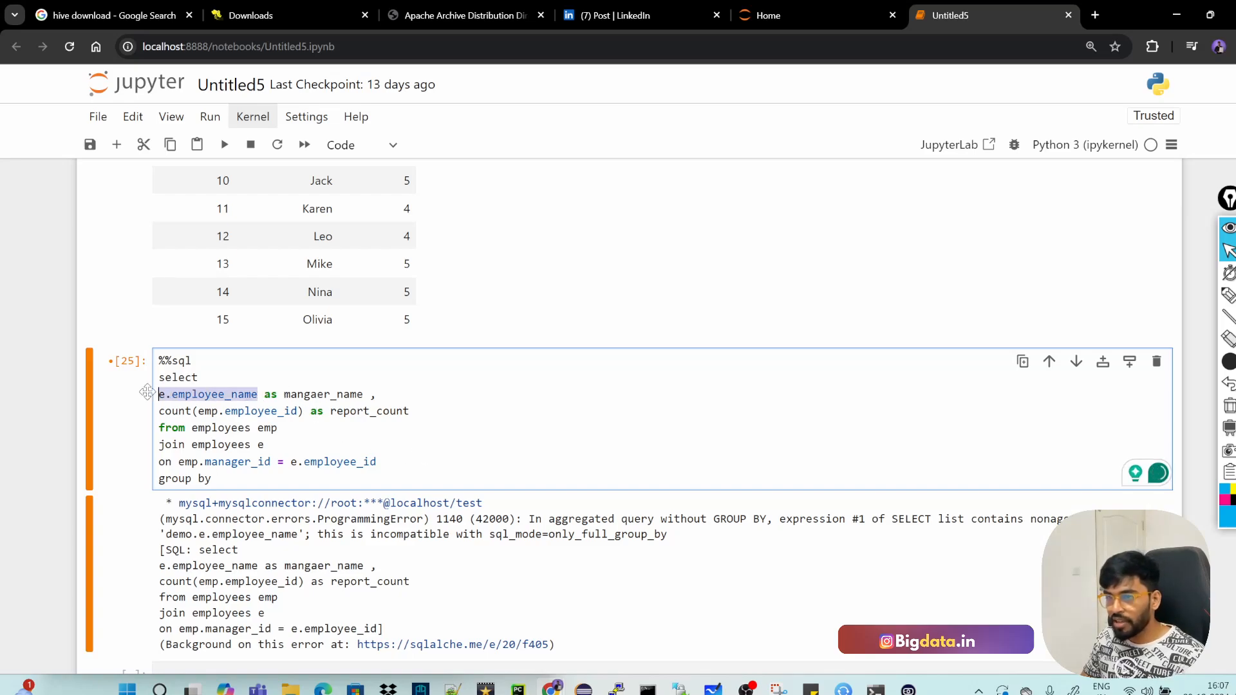
pyautogui.write('e.employee_name')
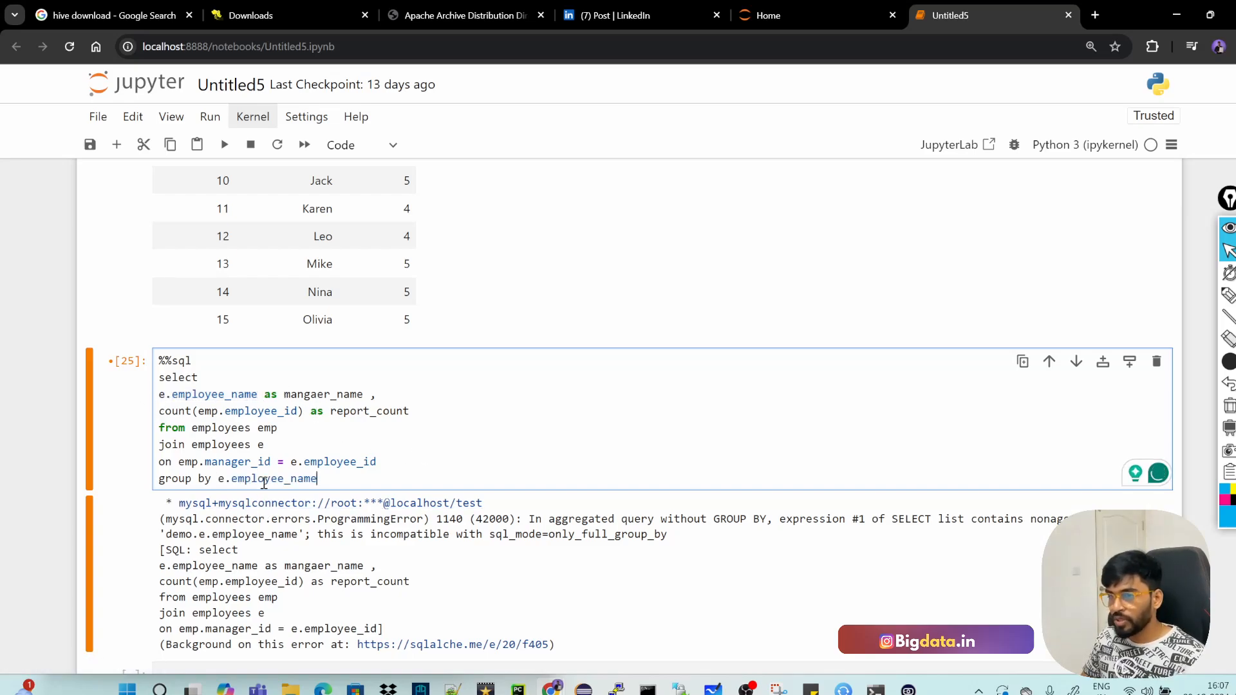
pyautogui.write(';')
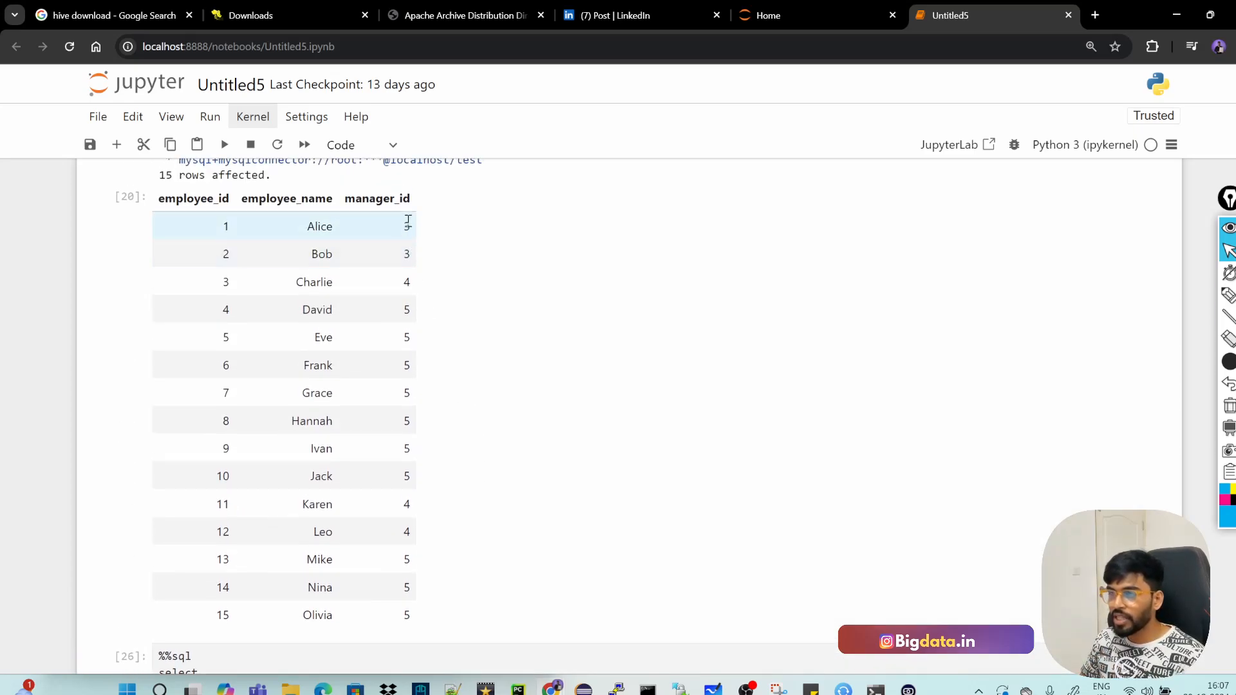
# Compare the table's manager_id values with the counts Charlie 2, David 3, Eve 10
pyautogui.scroll(-3)
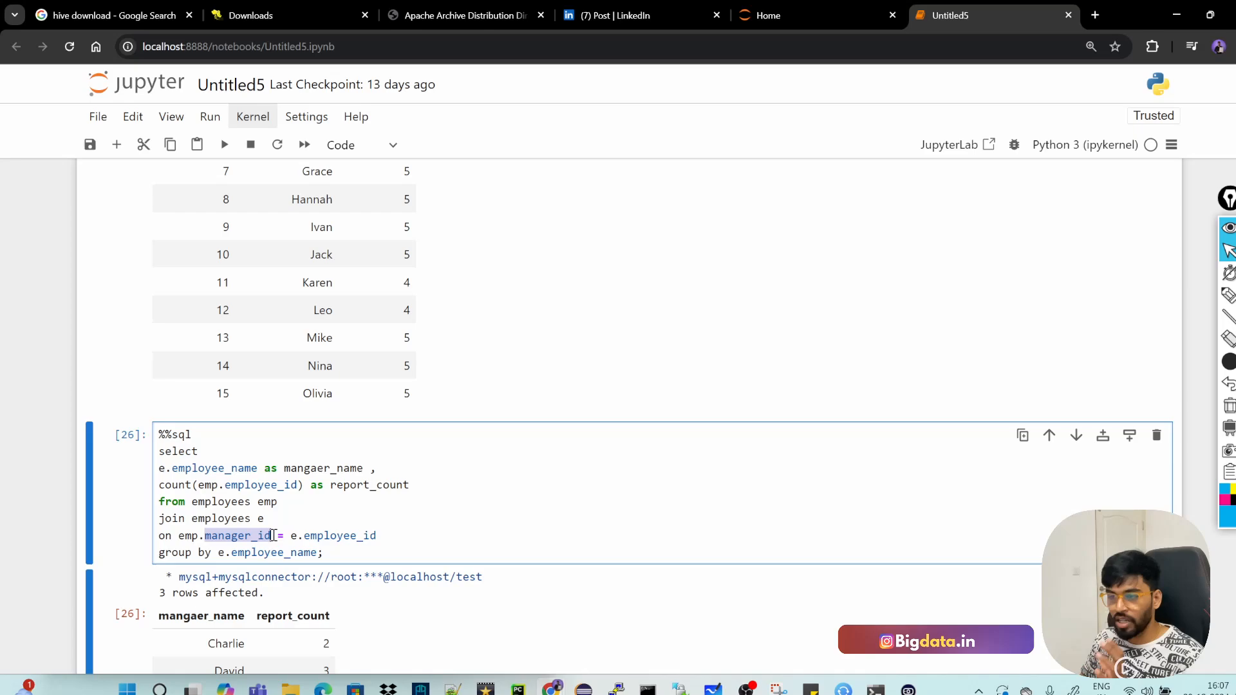
pyautogui.scroll(3)
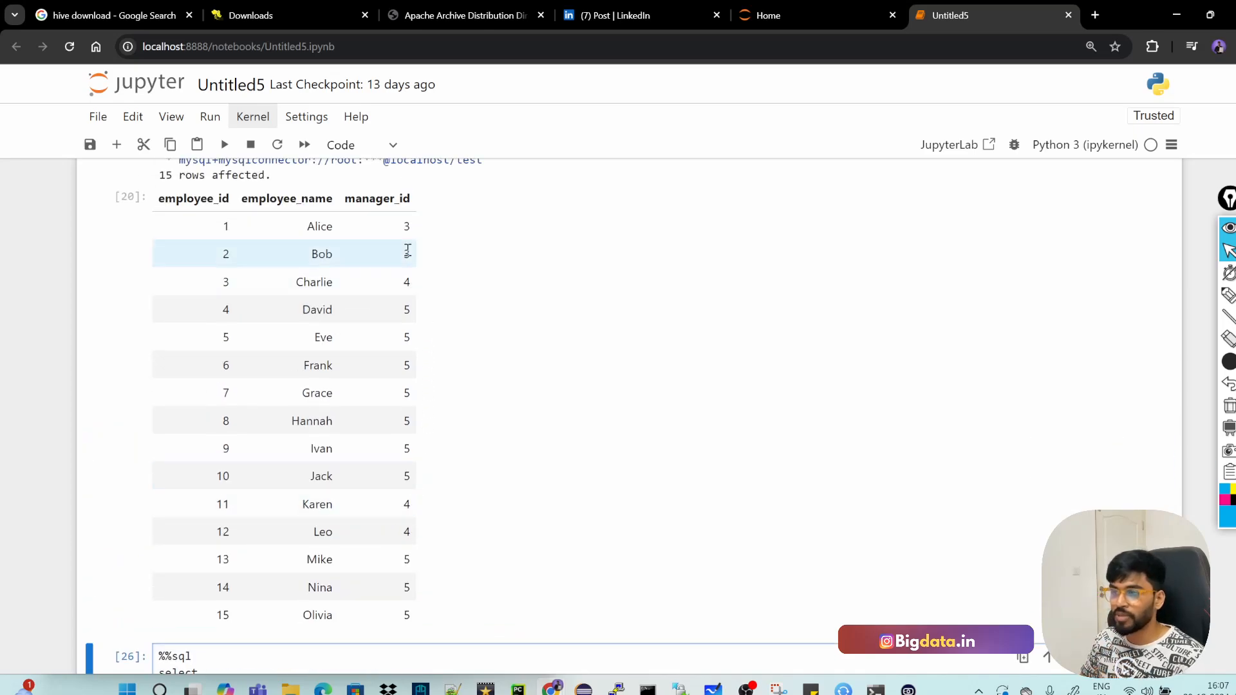
pyautogui.scroll(-3)
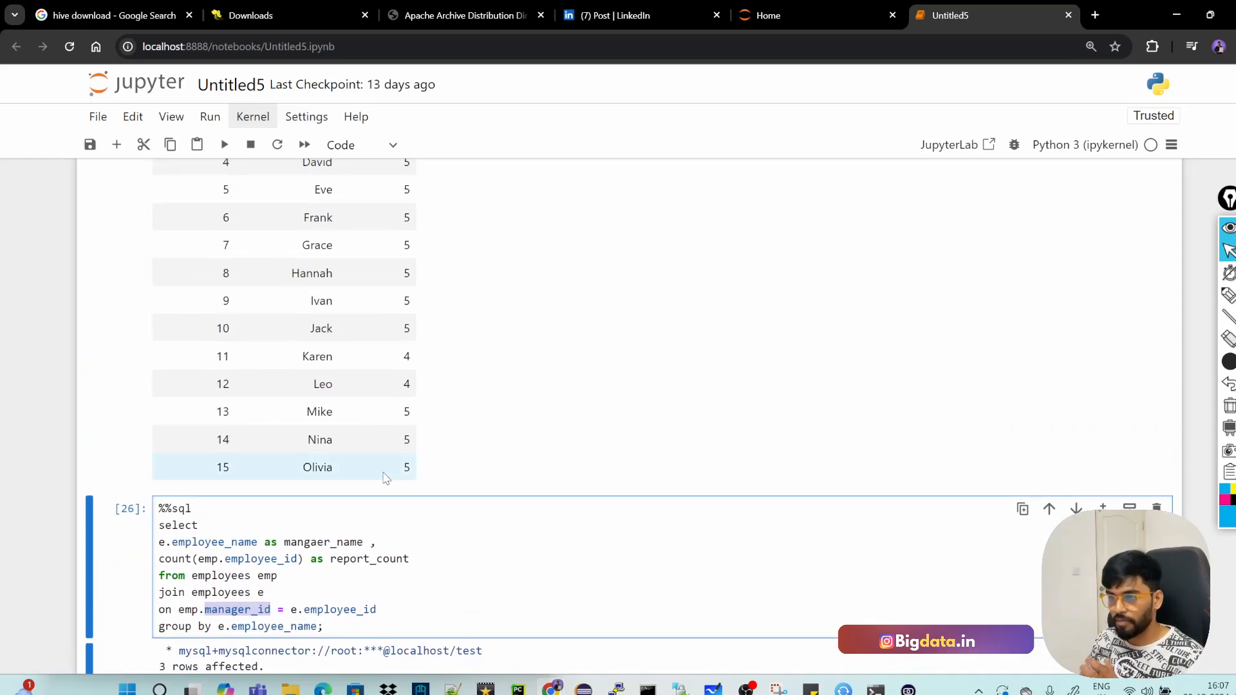
pyautogui.scroll(-3)
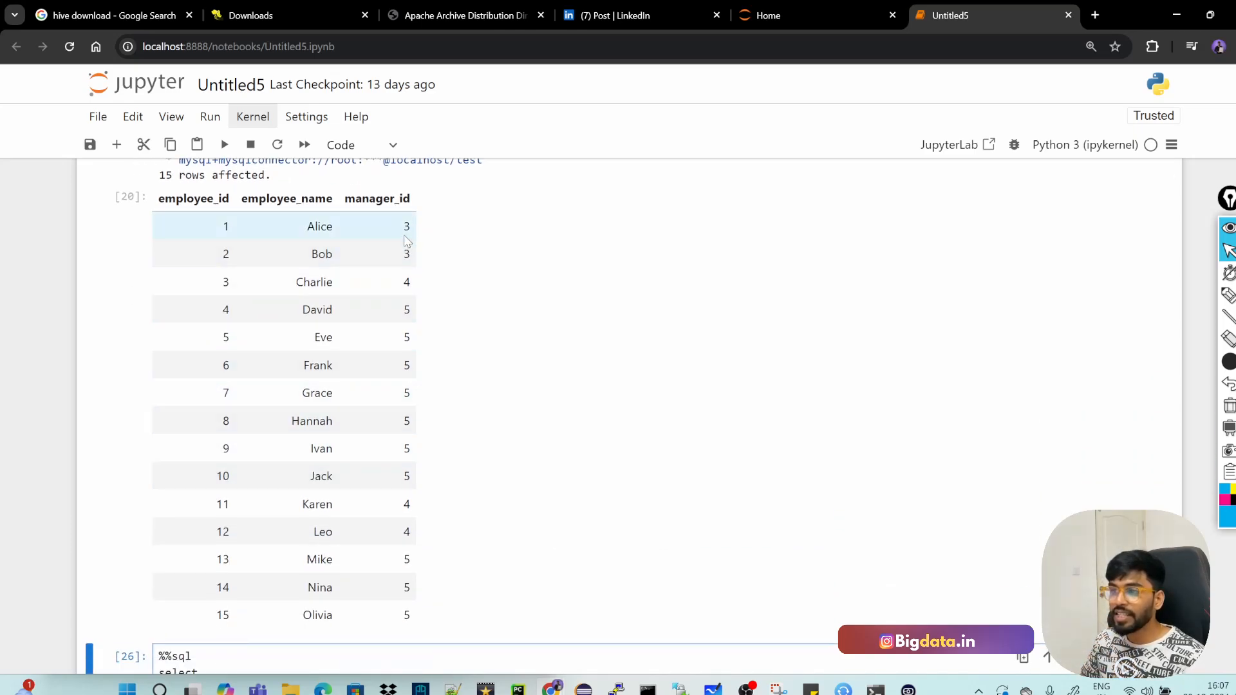
pyautogui.moveTo(415, 587)
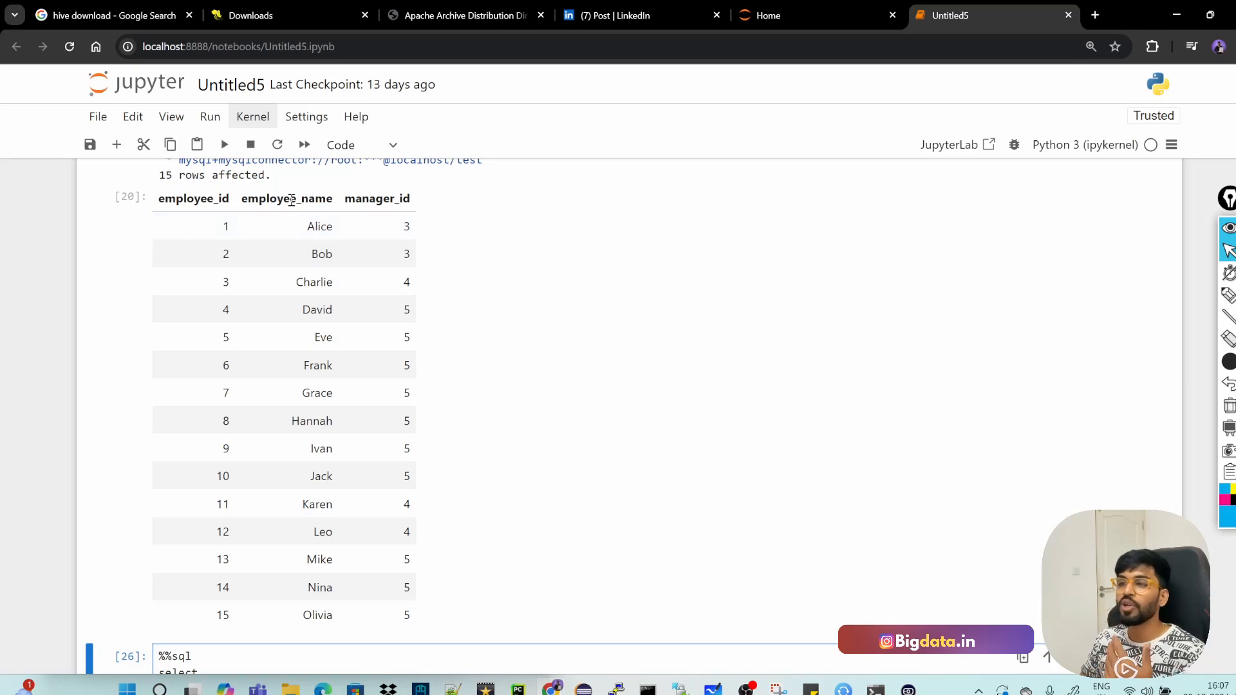
pyautogui.scroll(-3)
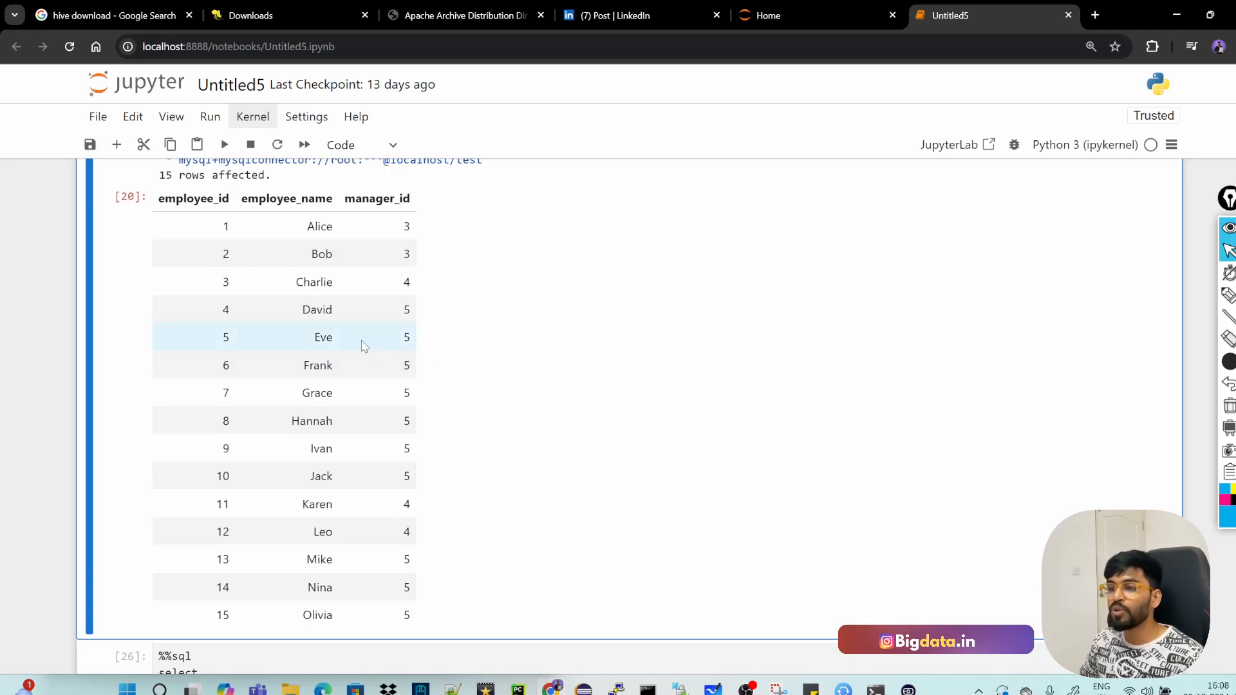
pyautogui.scroll(-3)
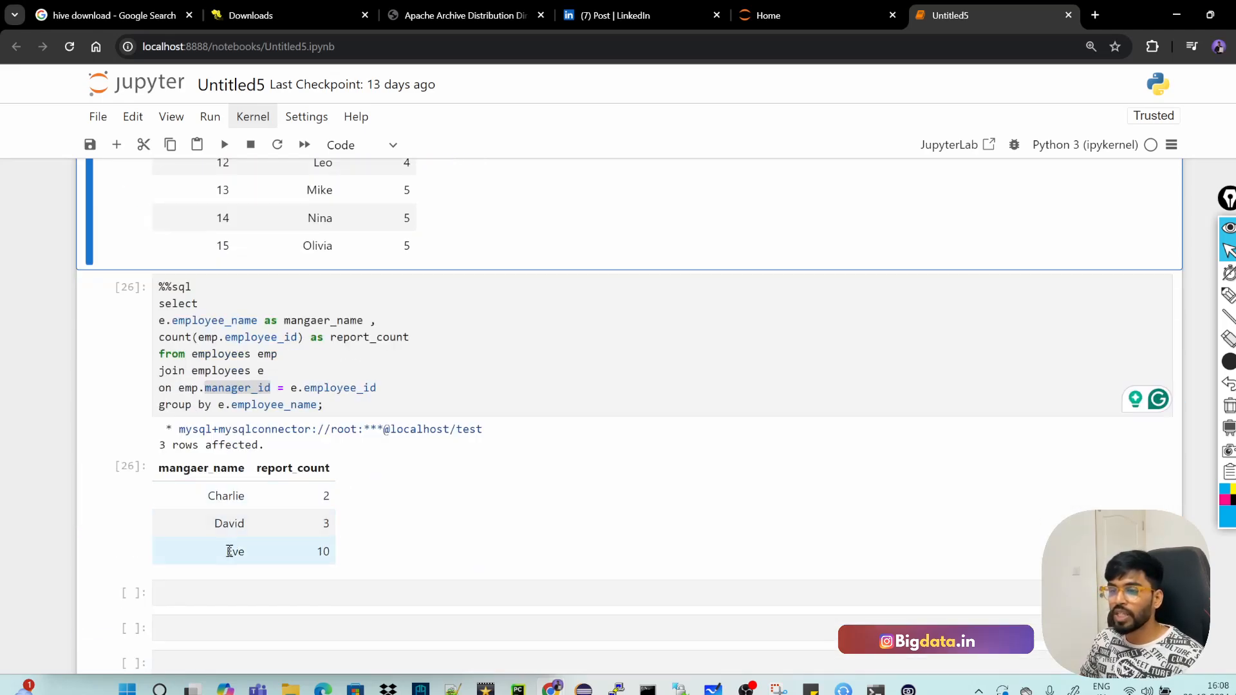
pyautogui.moveTo(350, 401)
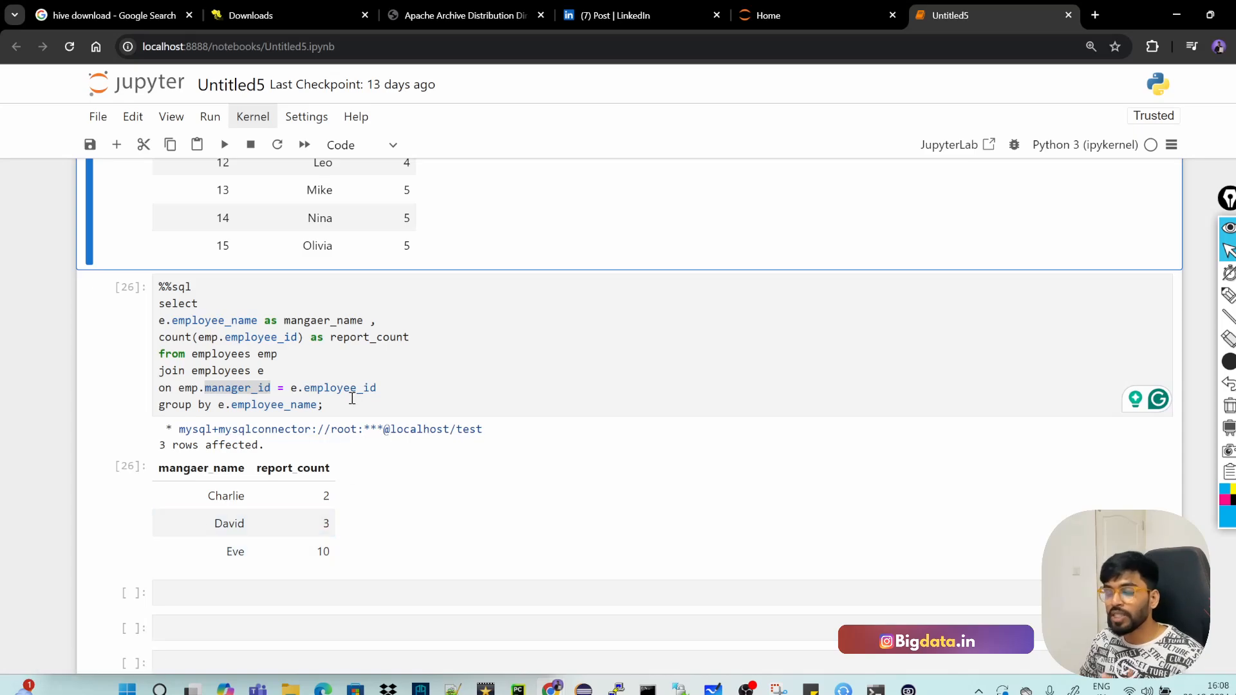
pyautogui.click(323, 405)
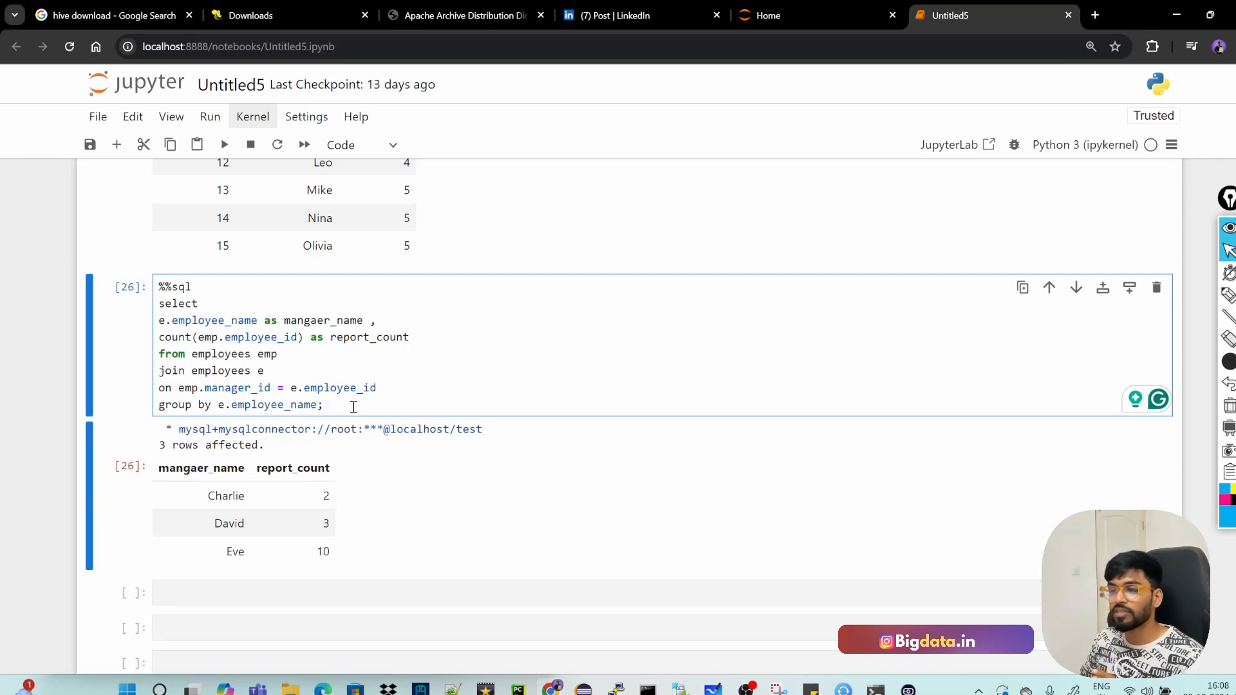
# Replace the semicolon with 'having count(emp.employee_id) >= 7 ;' and run, showing only Eve
pyautogui.press('Backspace')
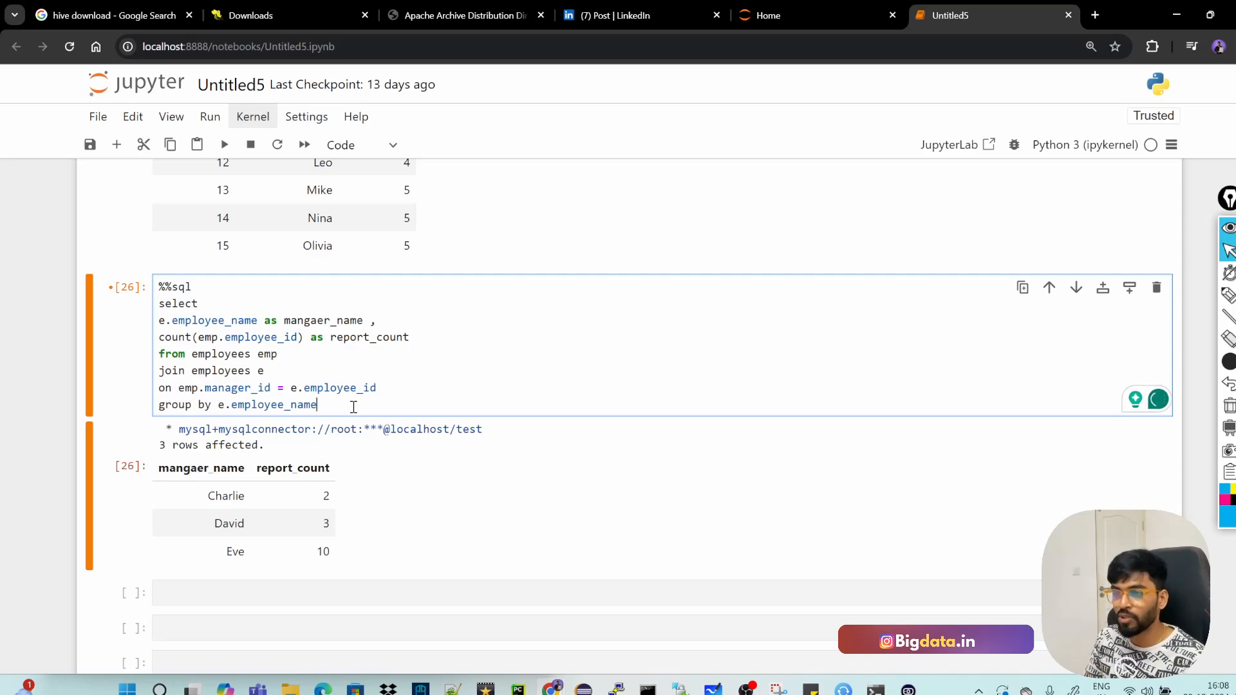
pyautogui.write('hav')
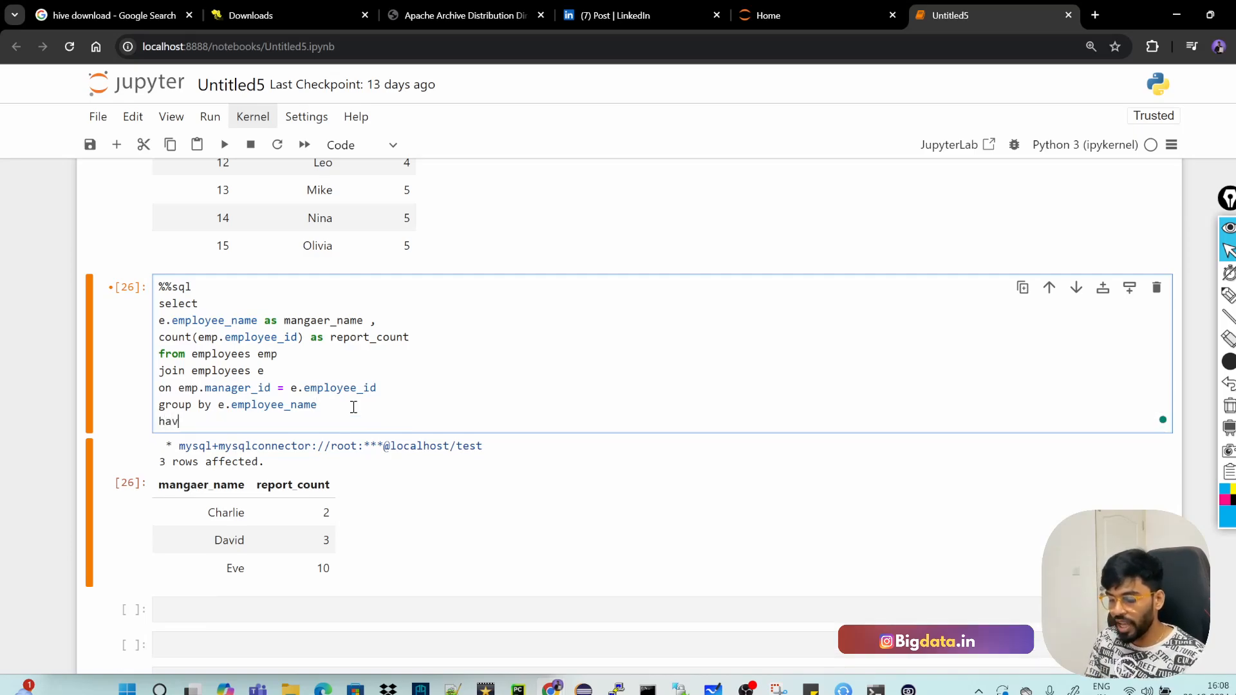
pyautogui.write('ing')
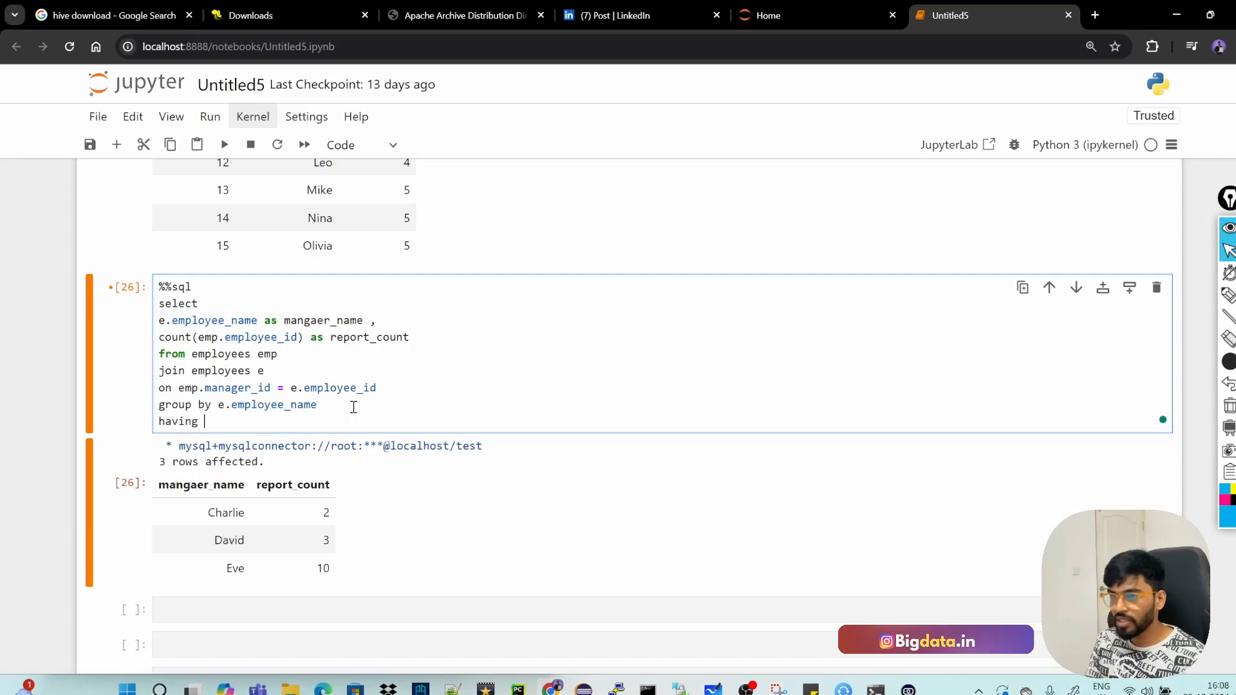
pyautogui.write('count')
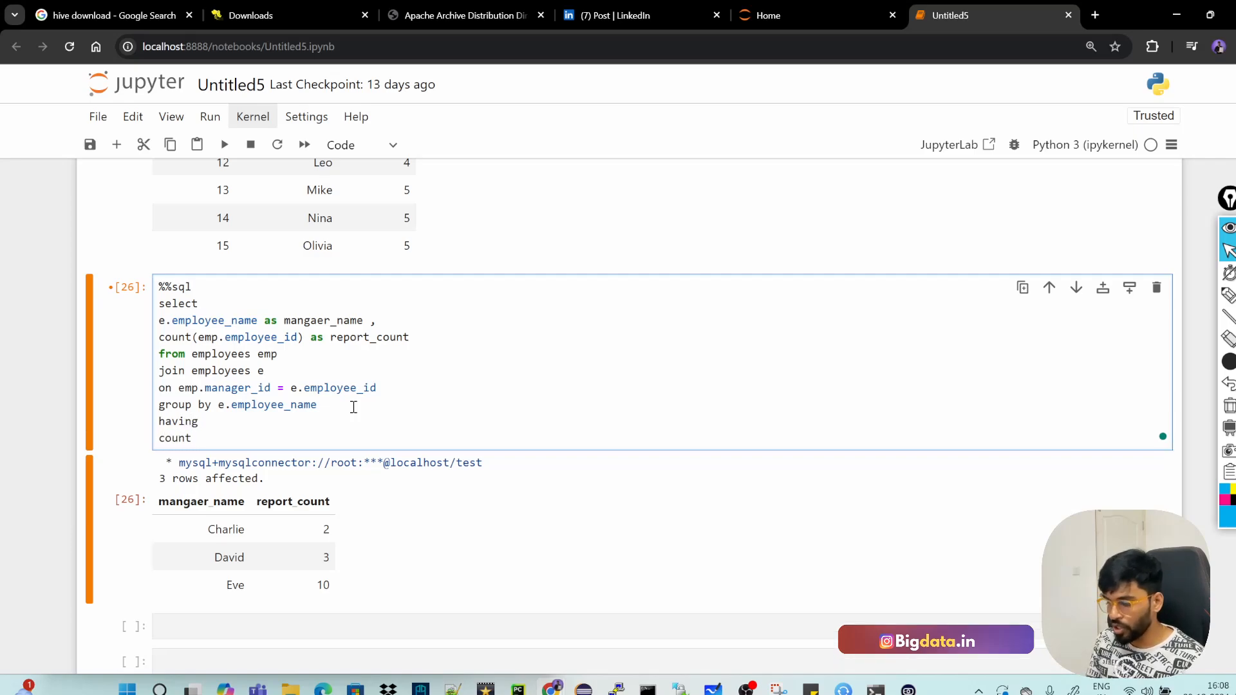
pyautogui.write('(e')
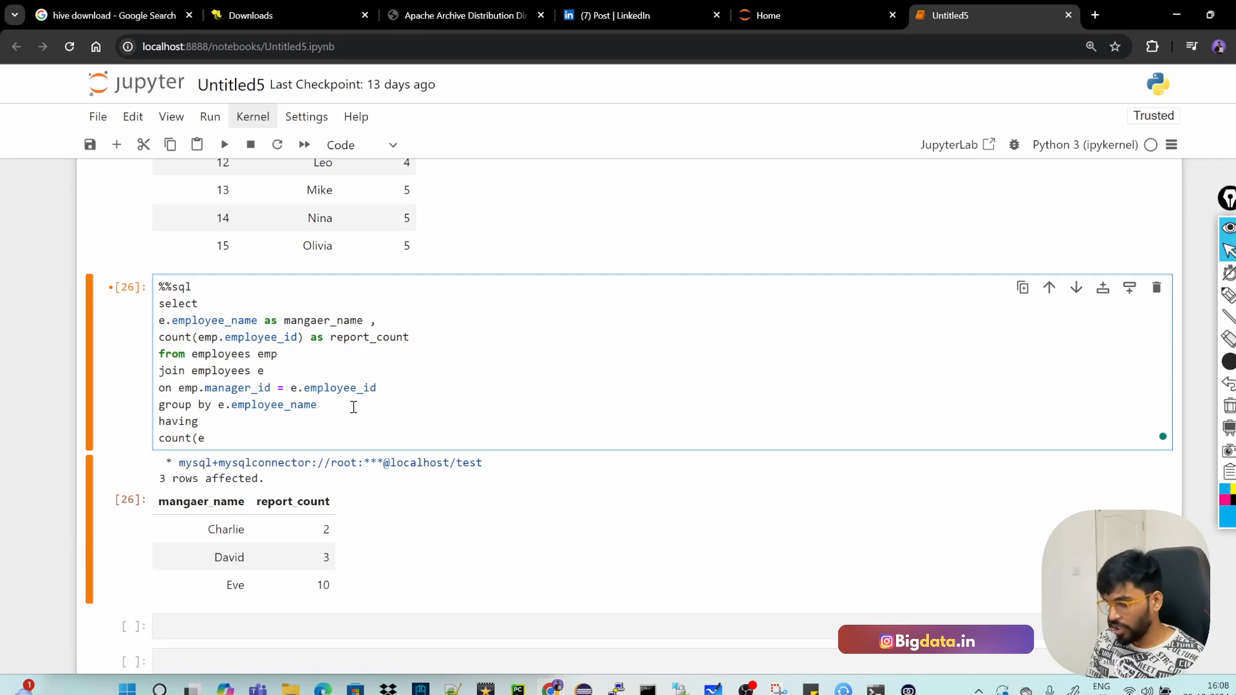
pyautogui.write('mp.')
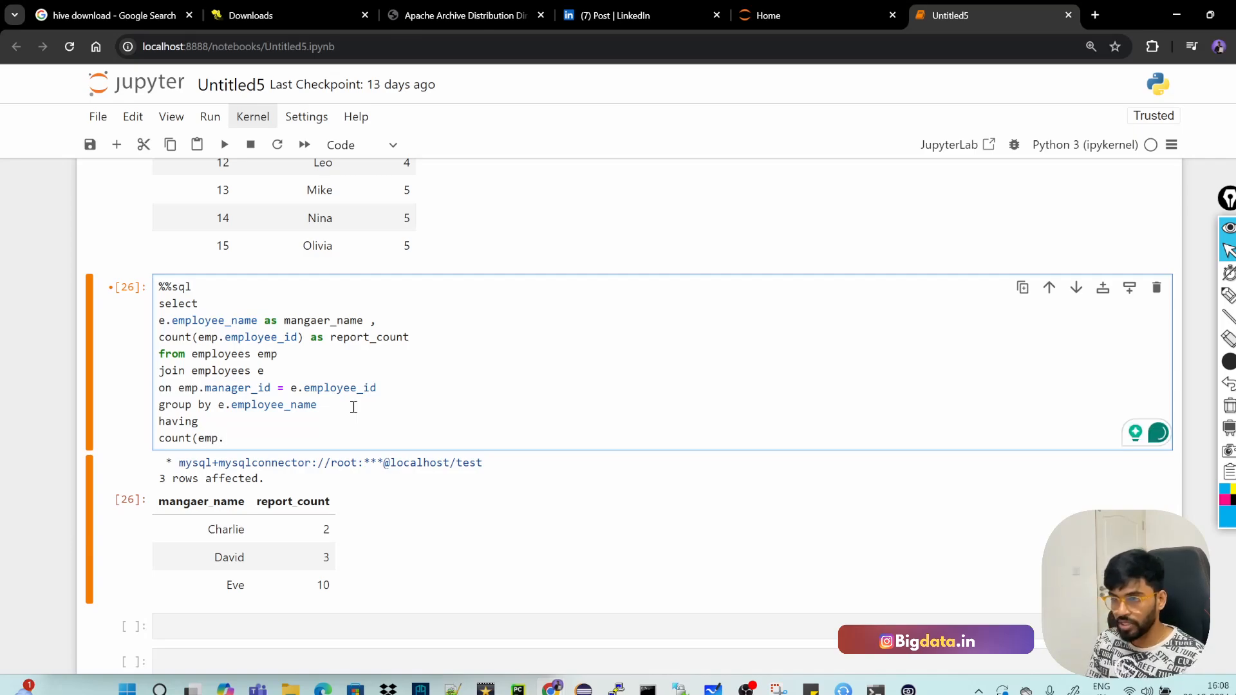
pyautogui.write('employ')
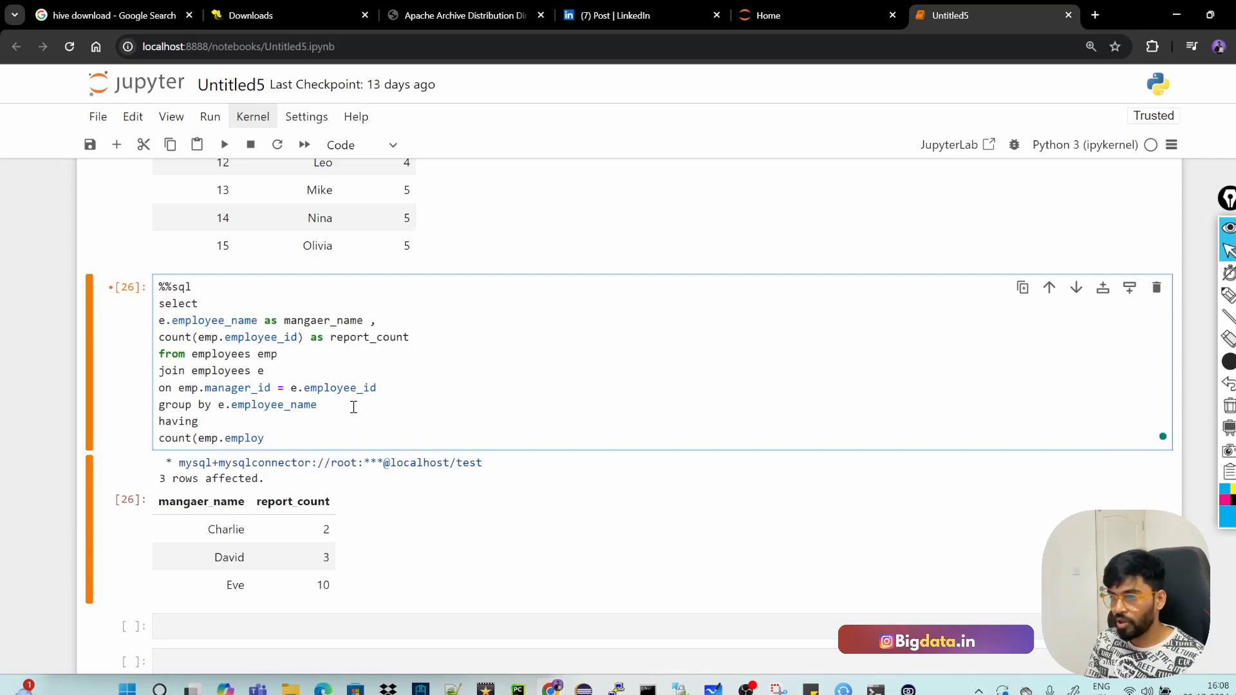
pyautogui.write('ee_id) >')
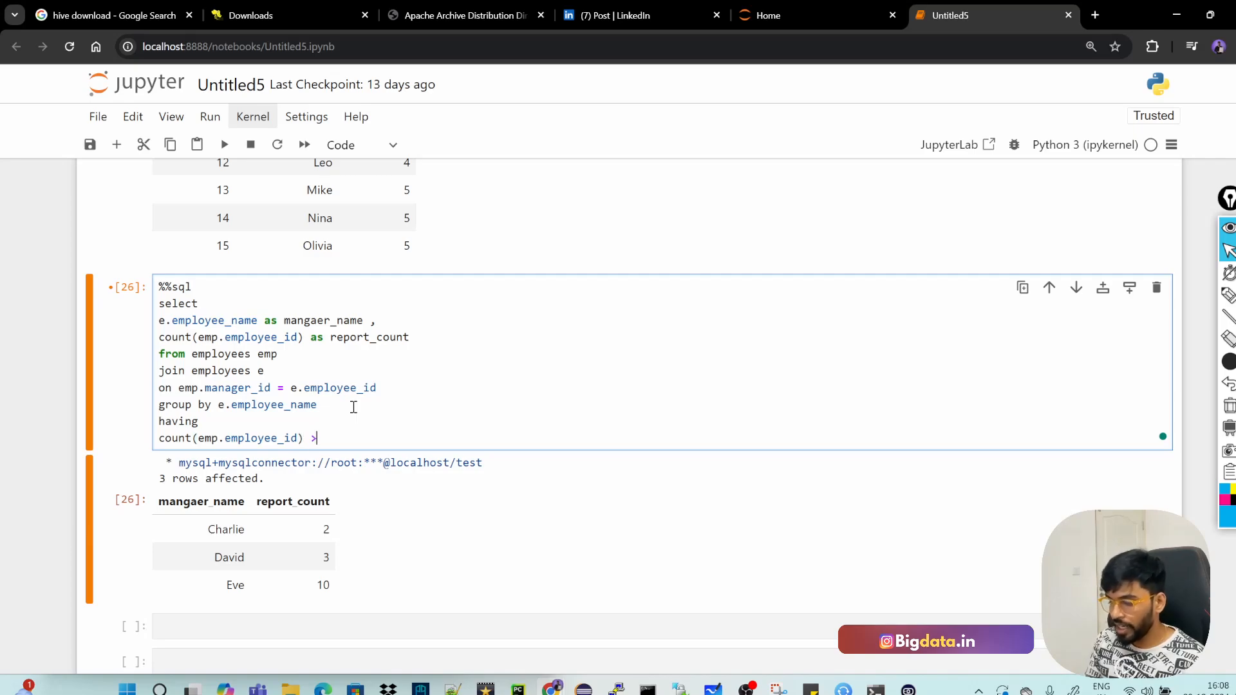
pyautogui.write('= 7 ;')
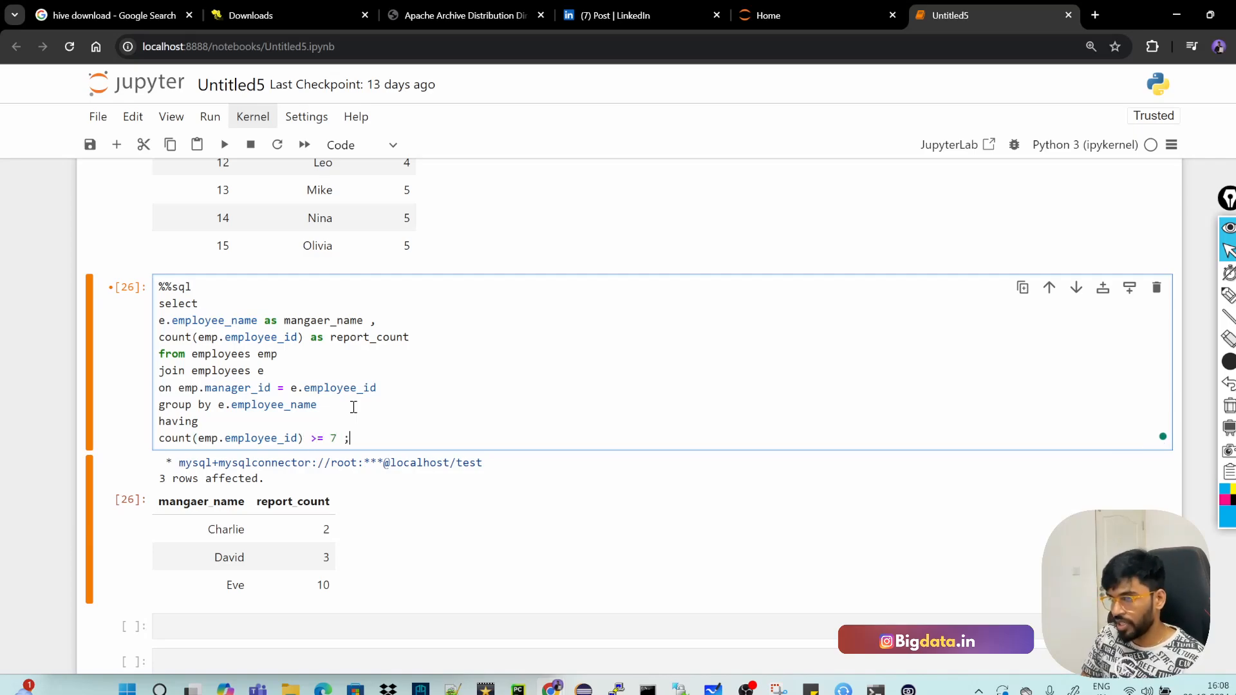
pyautogui.click(224, 144)
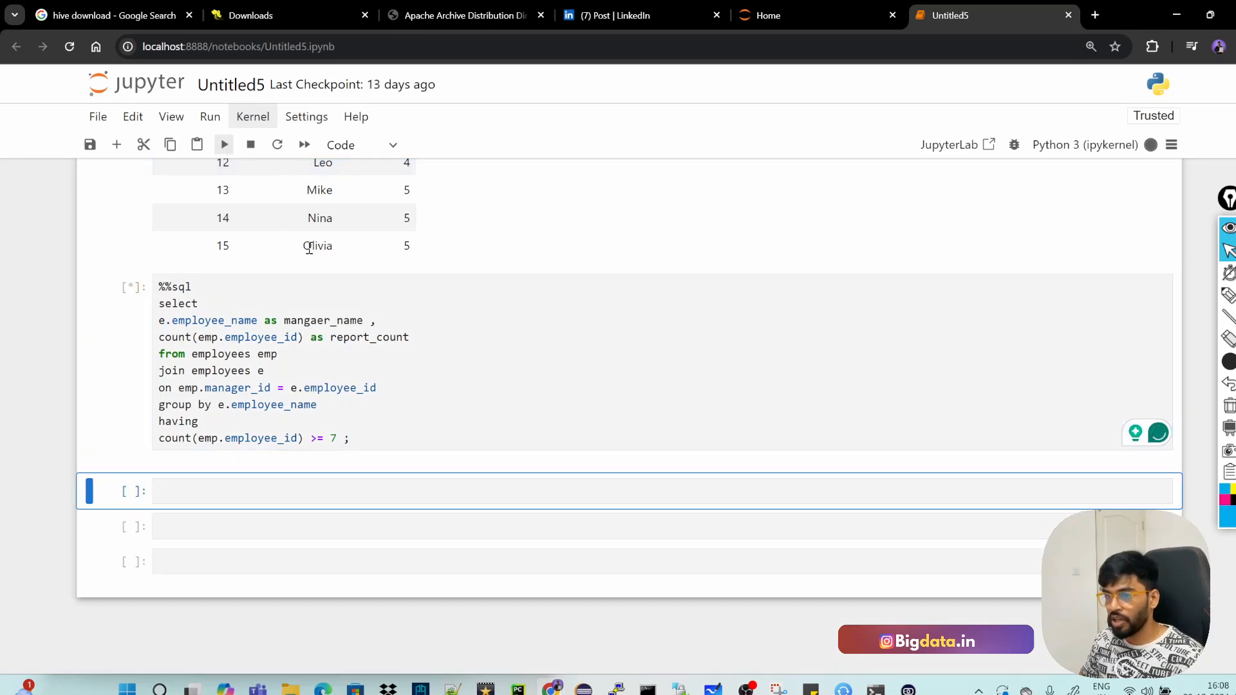
pyautogui.click(224, 144)
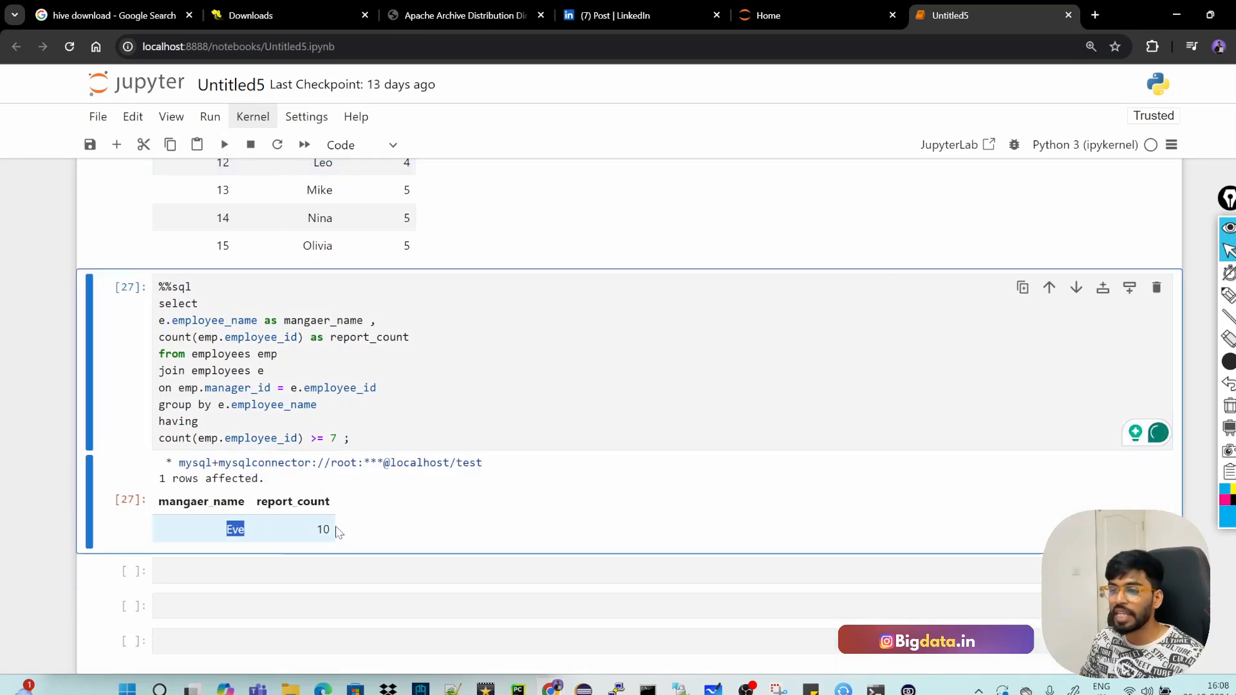